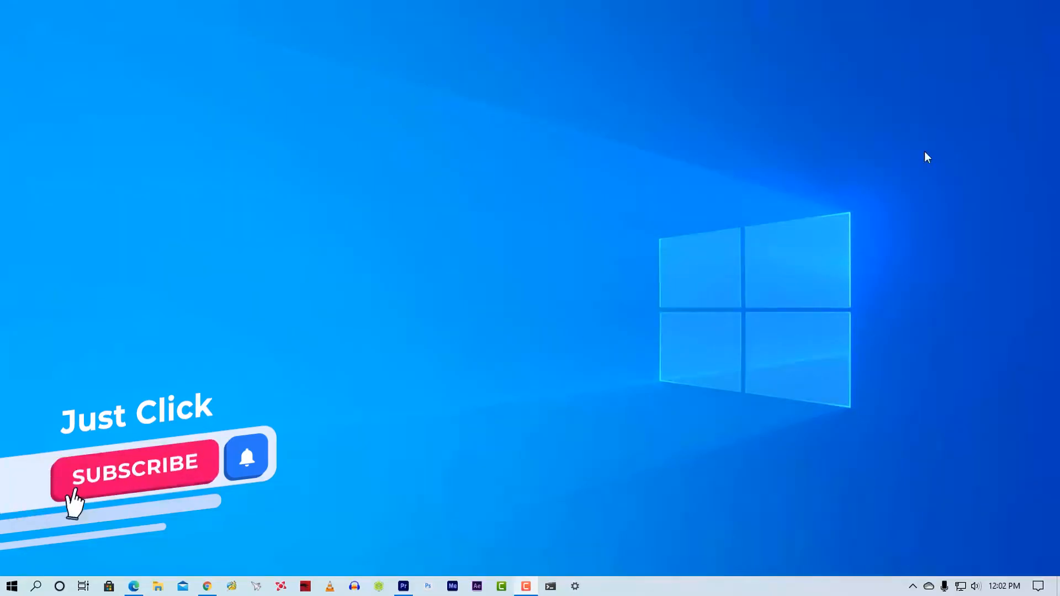
pyautogui.moveTo(924, 196)
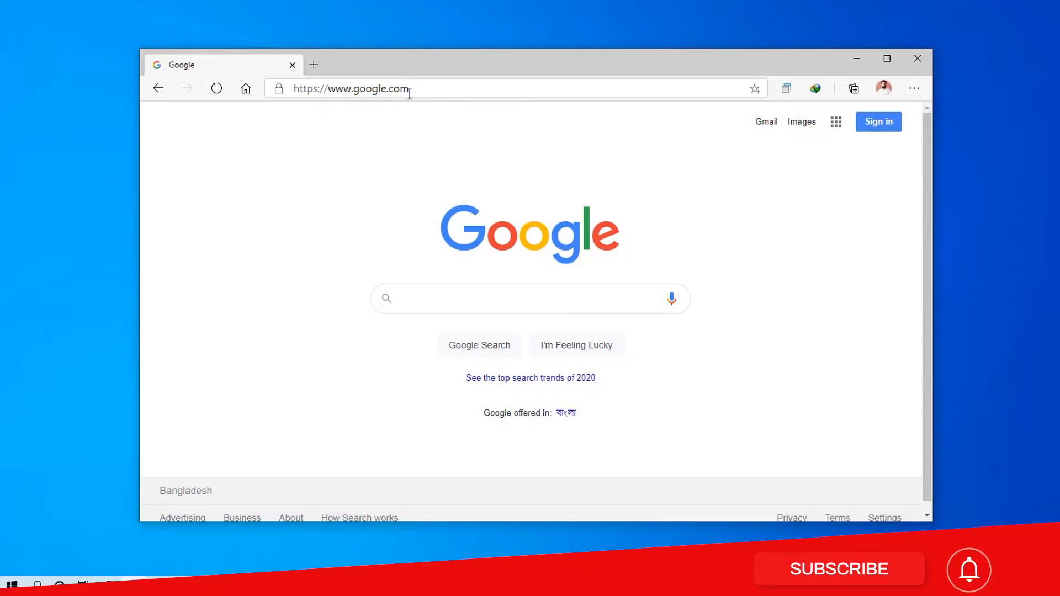
# Step: Load the router address 192.168.0.1 in the Edge address bar to reach the TP-Link login page
pyautogui.click(351, 88)
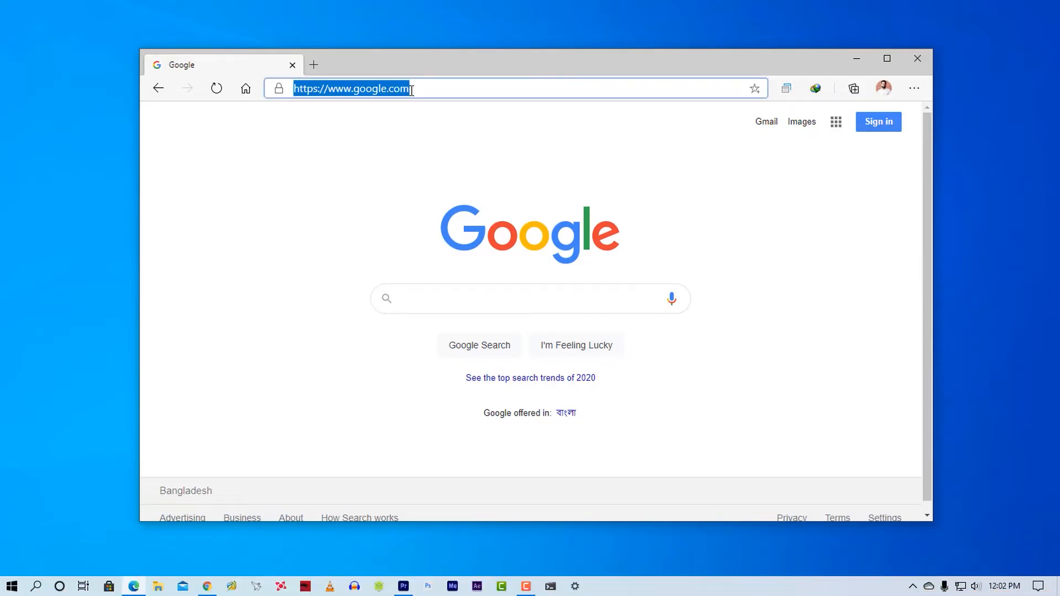
pyautogui.write('192.168')
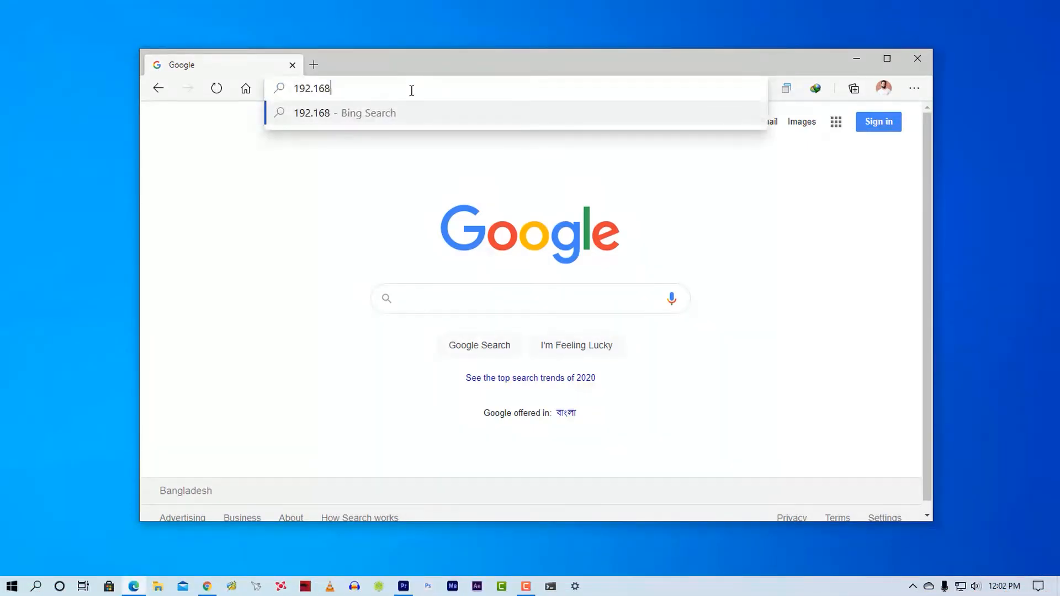
pyautogui.press('Enter')
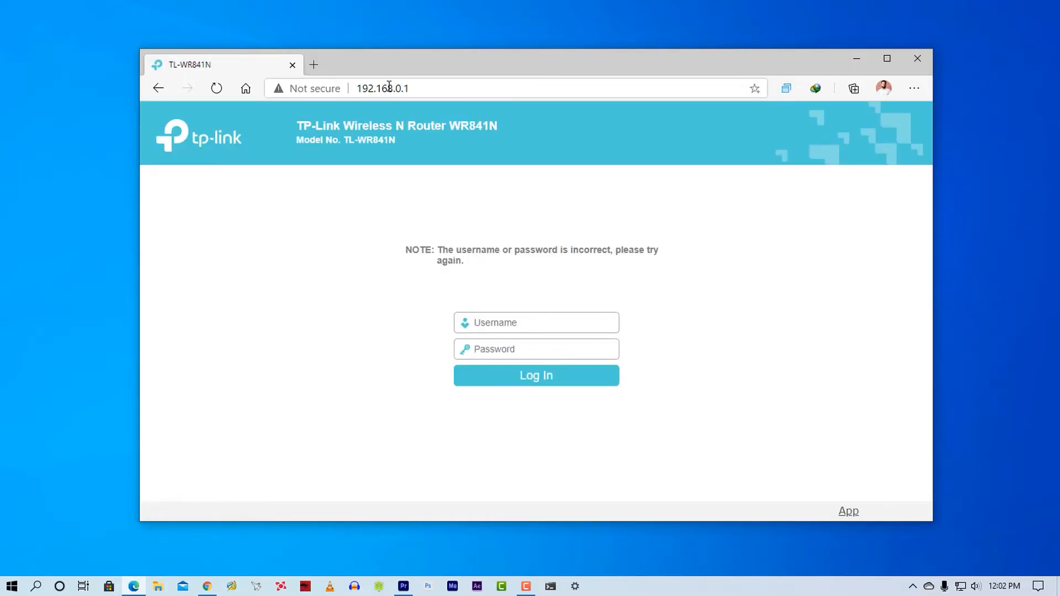
pyautogui.click(383, 88)
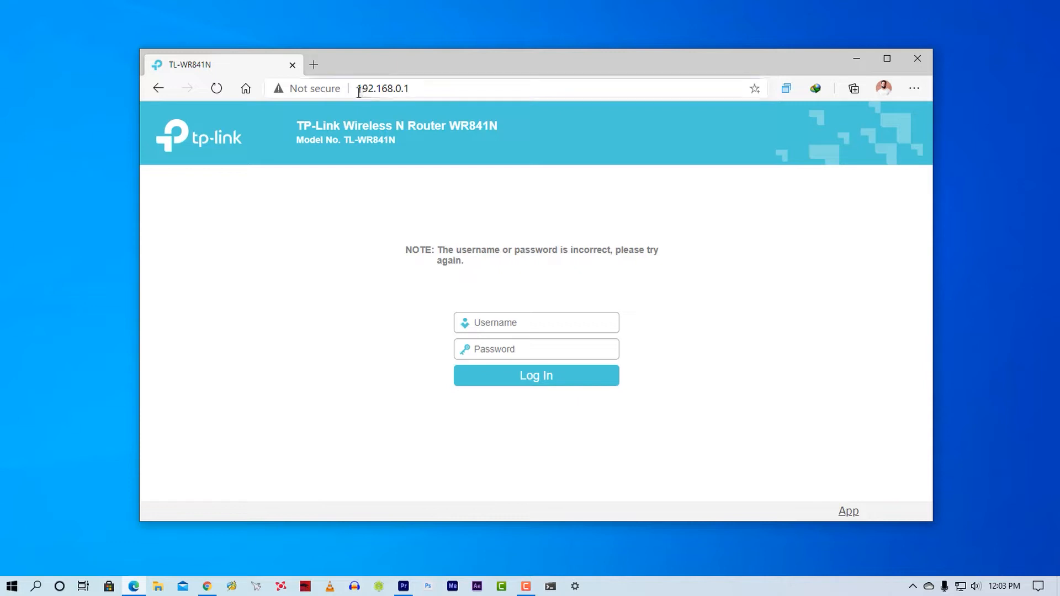
pyautogui.click(383, 88)
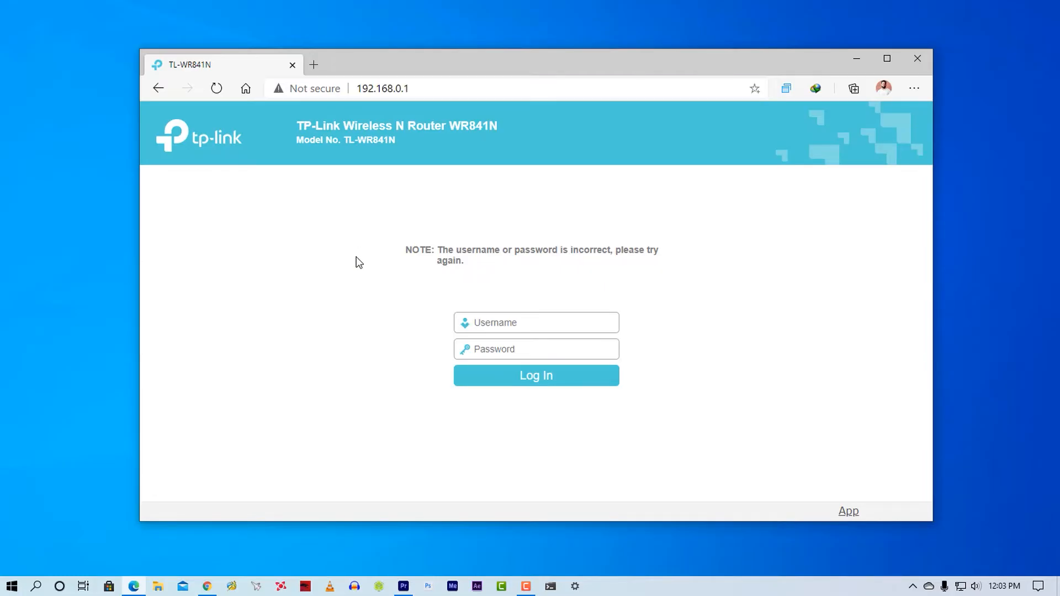
pyautogui.click(383, 89)
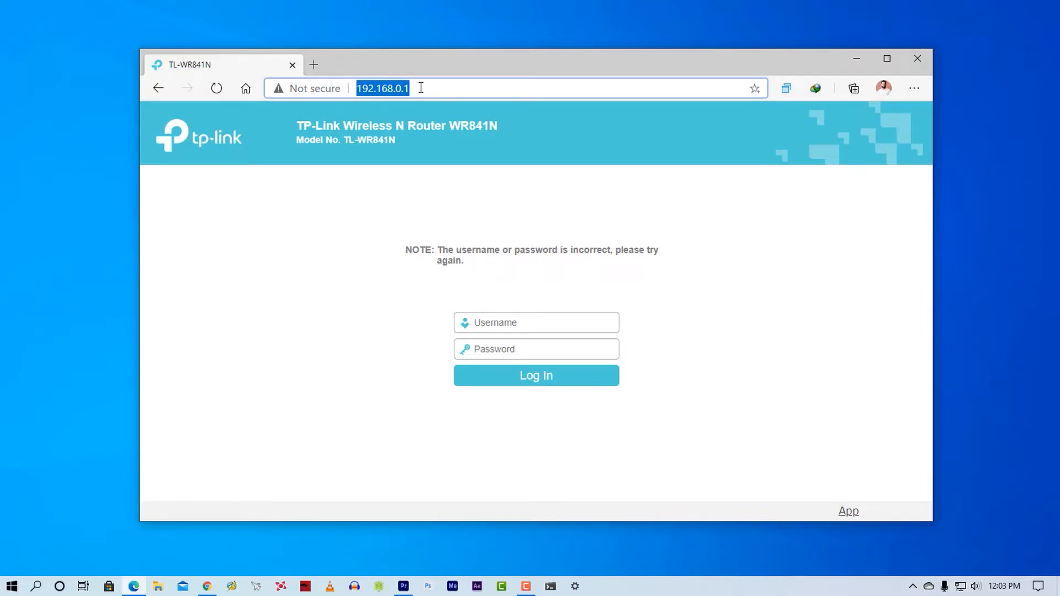
# Step: Sign in as admin with the password and decline Edge's offer to save it
pyautogui.write('admin')
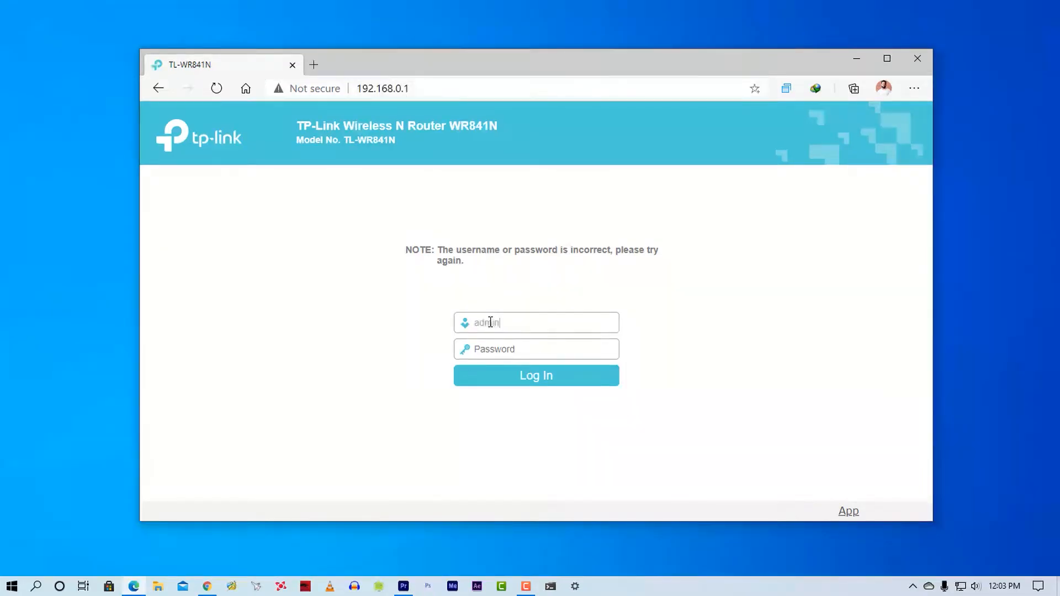
pyautogui.write('•••••')
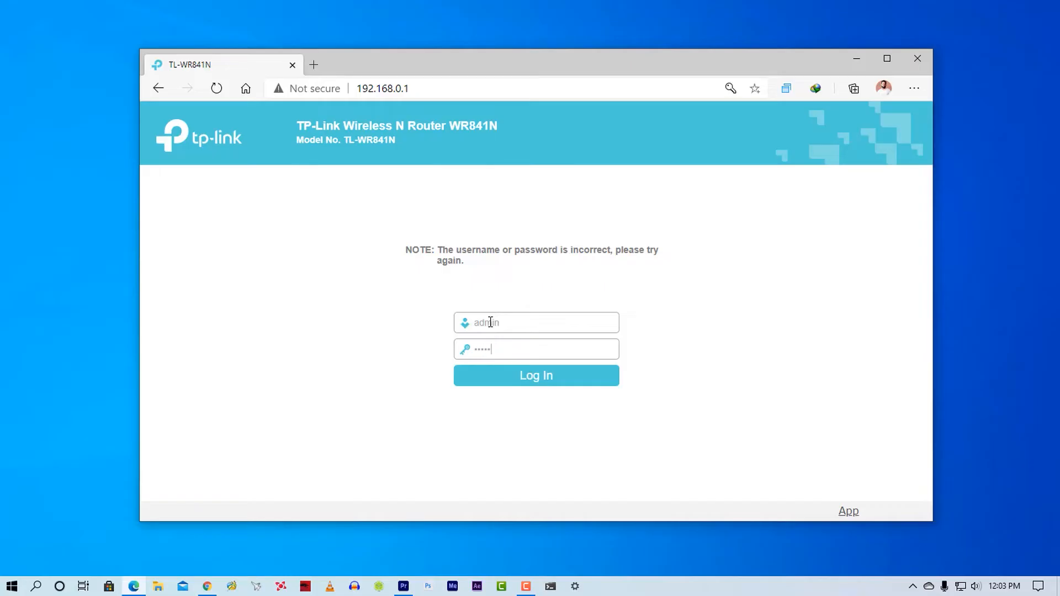
pyautogui.click(535, 376)
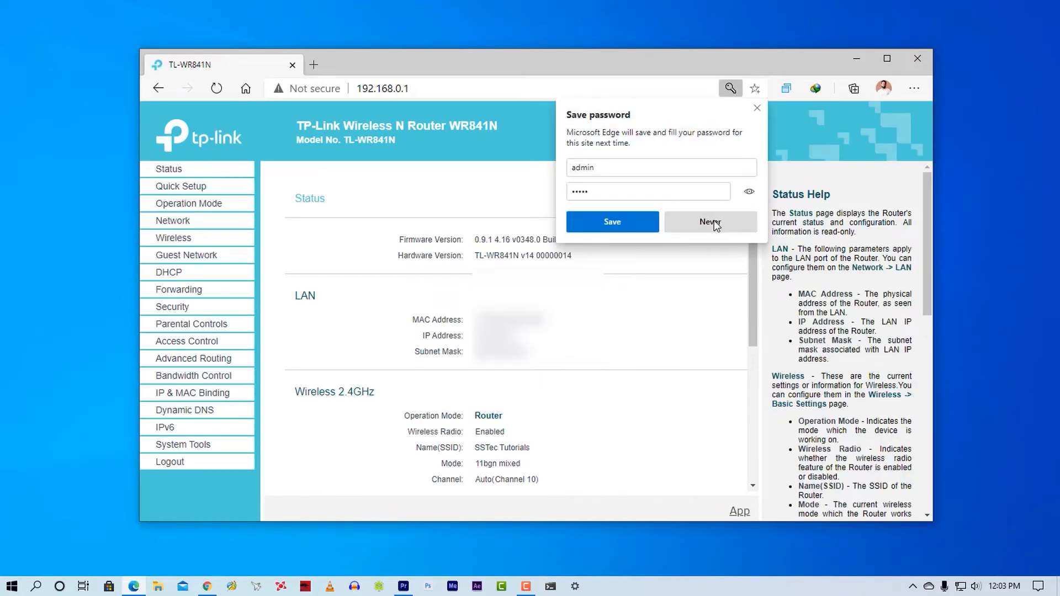
pyautogui.click(172, 221)
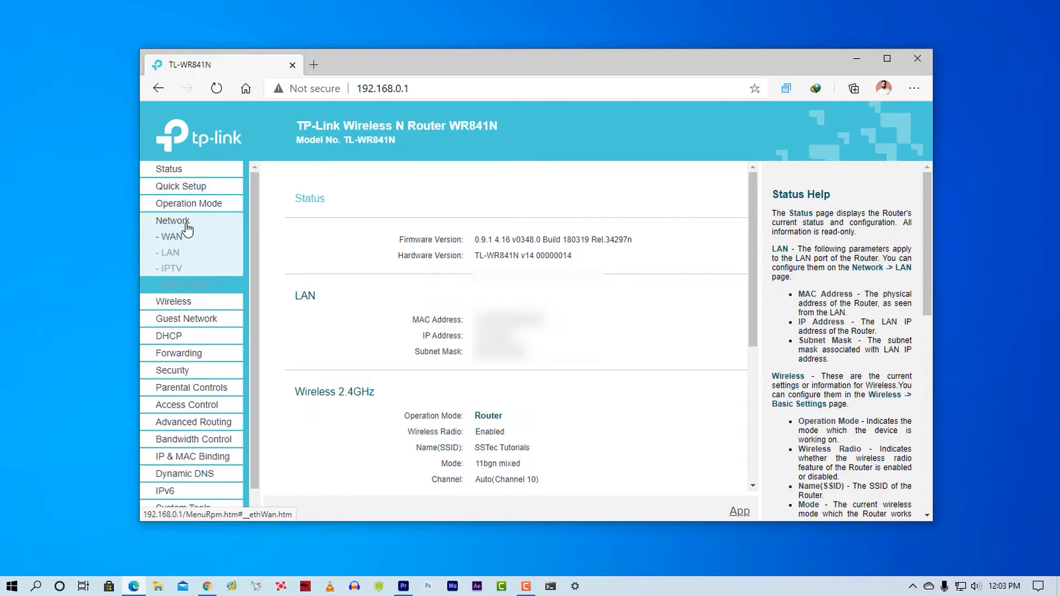
# Step: Under Network > LAN, set the LAN IP address to 192.168.0.100, save and confirm the reboot
pyautogui.click(172, 237)
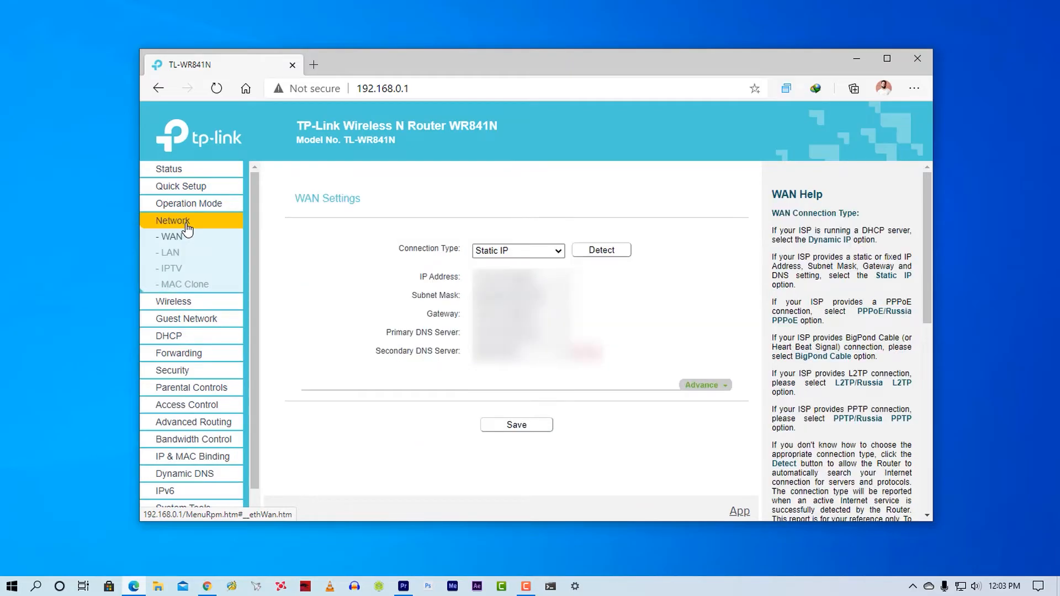
pyautogui.click(168, 252)
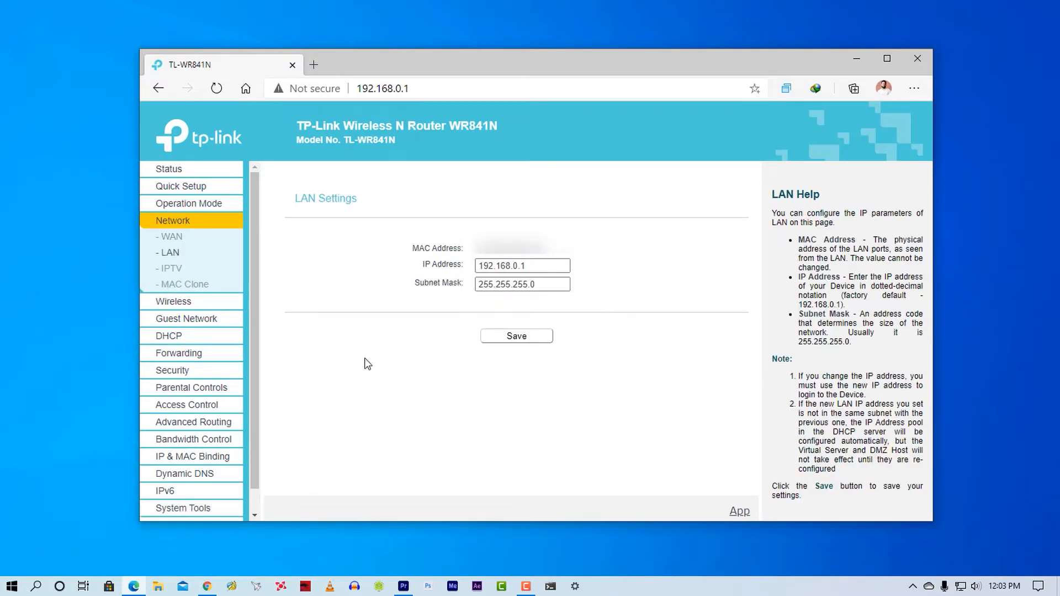
pyautogui.click(523, 265)
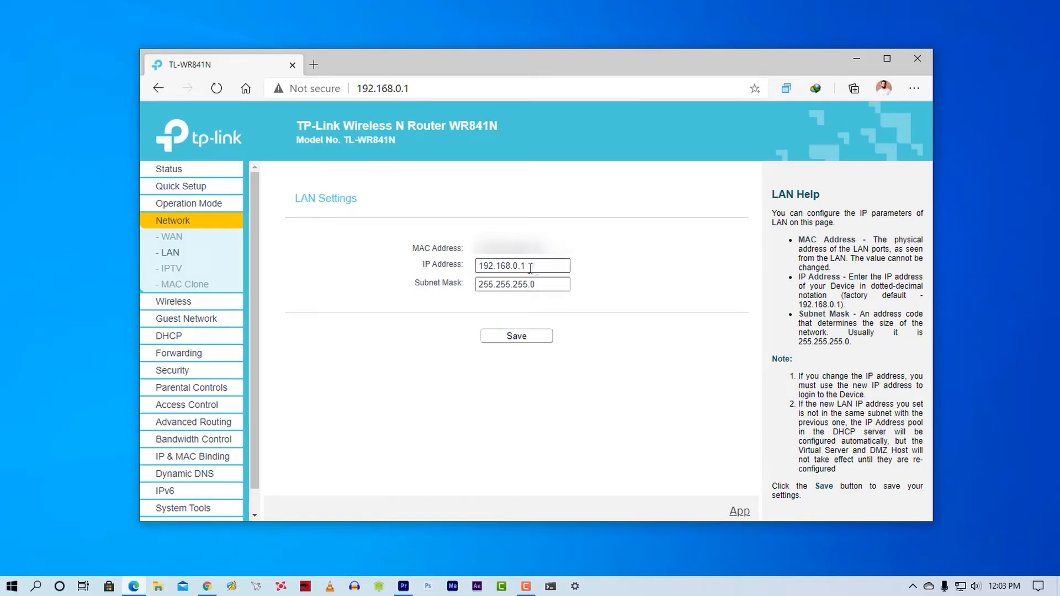
pyautogui.tripleClick(522, 265)
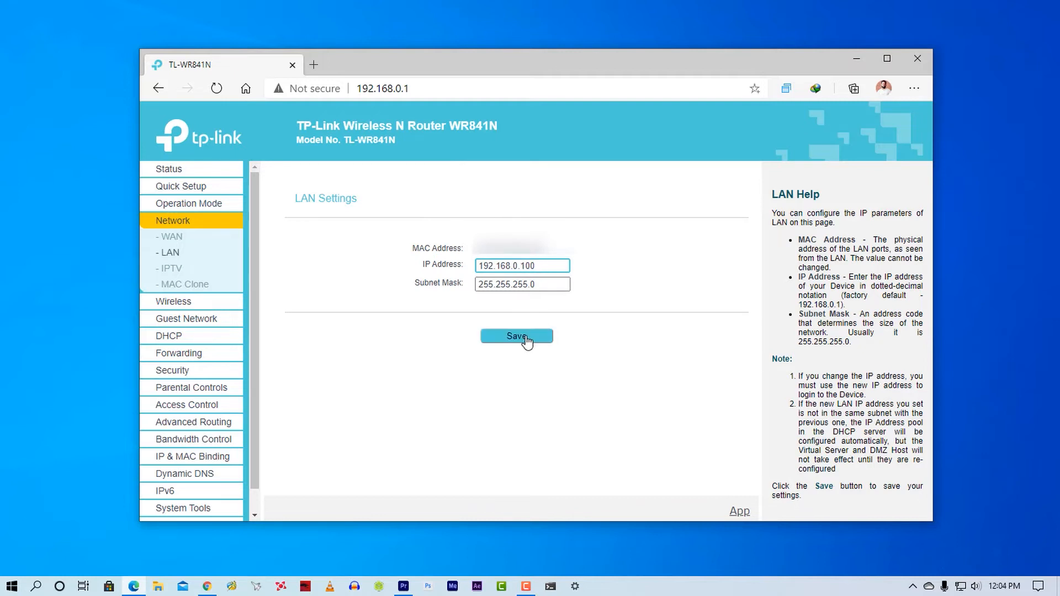
pyautogui.click(516, 336)
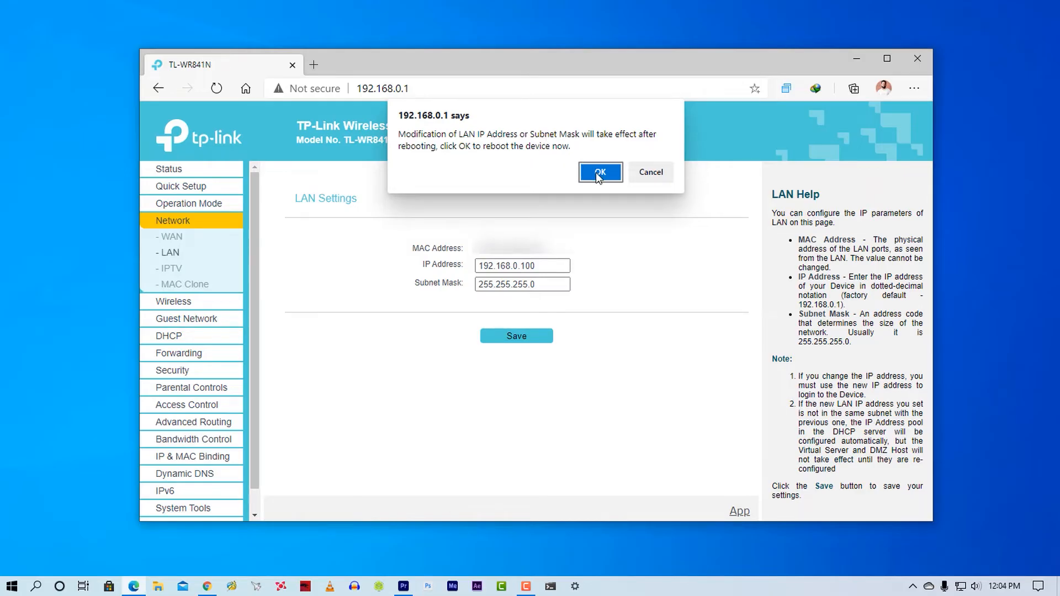
pyautogui.click(599, 173)
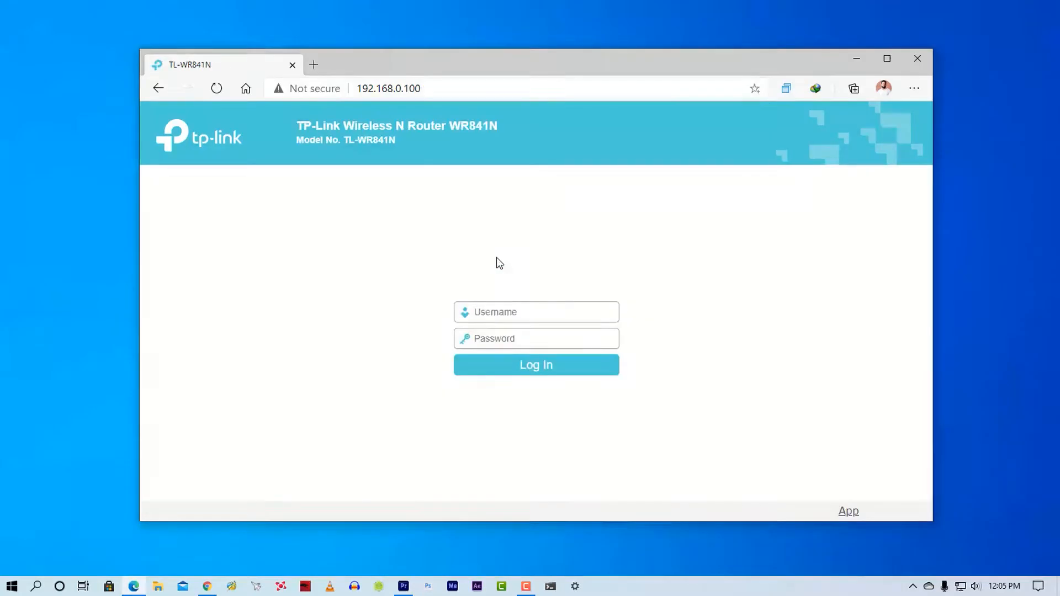
# Step: Load 192.168.0.100 after the reboot and sign in with the admin credentials
pyautogui.click(388, 89)
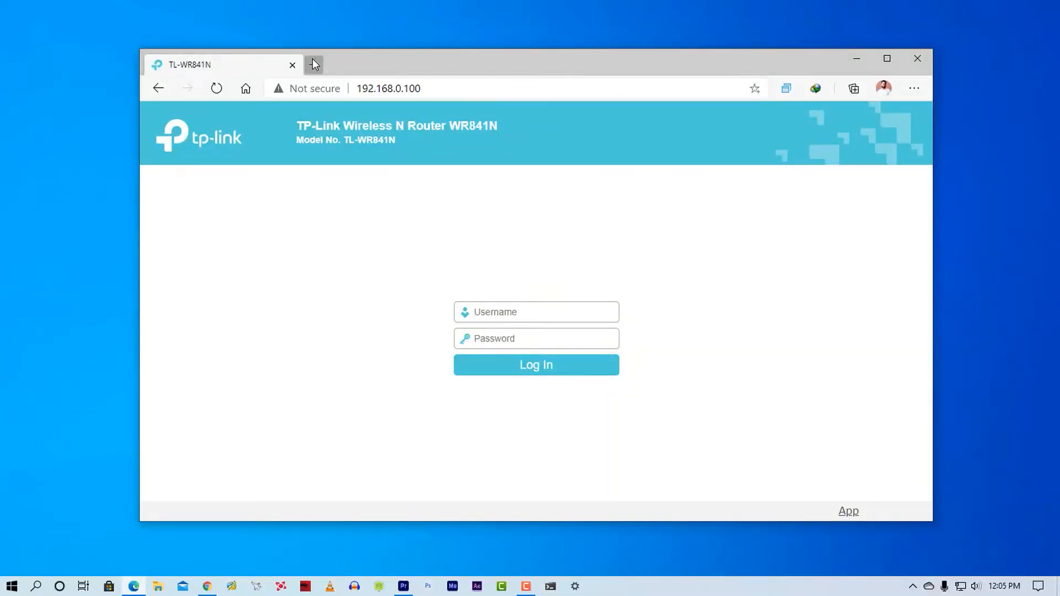
pyautogui.click(312, 64)
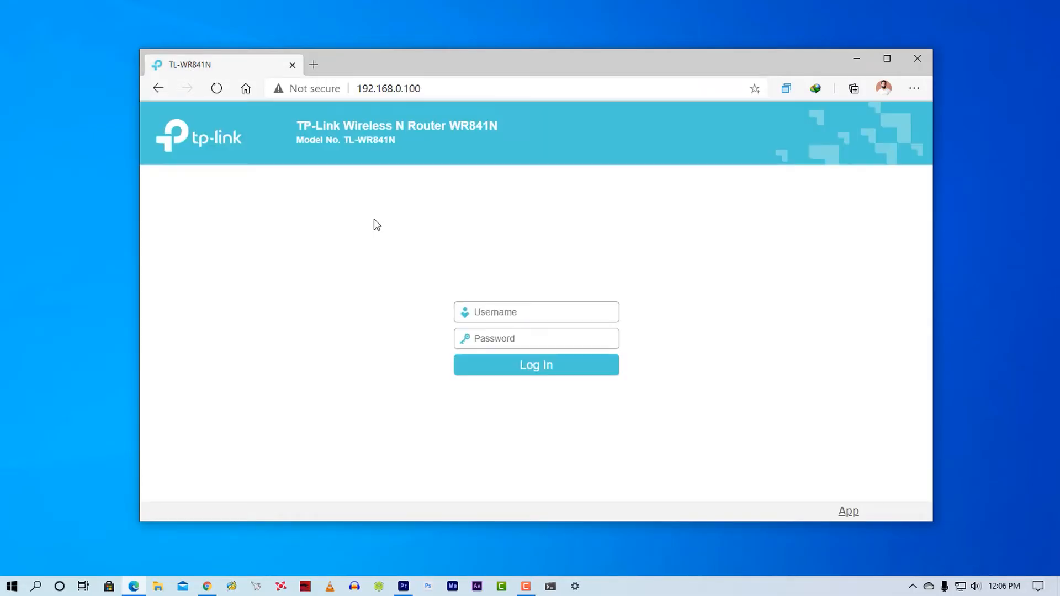
pyautogui.click(537, 311)
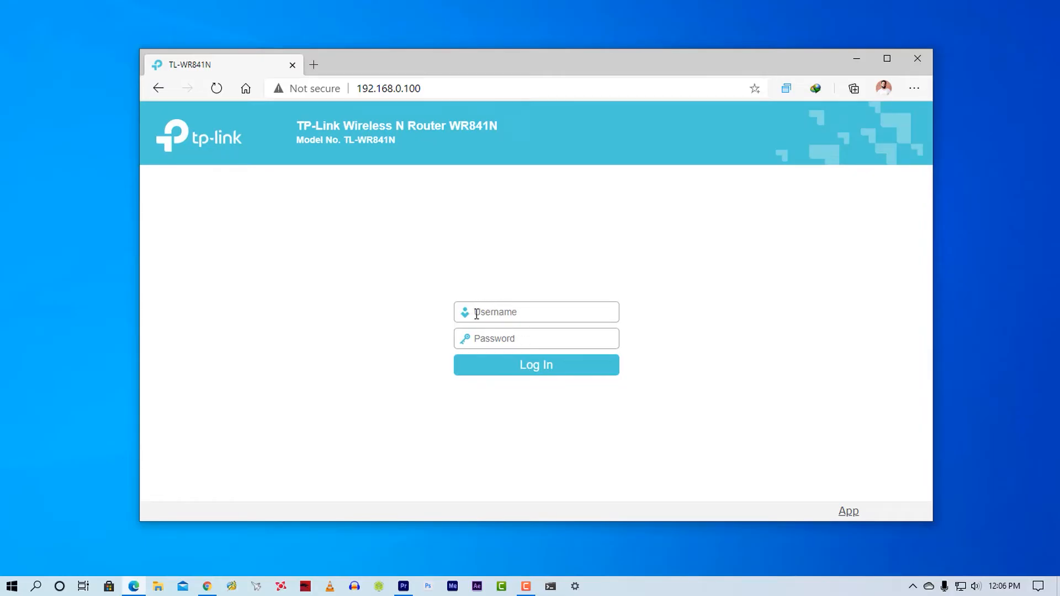
pyautogui.moveTo(520, 311)
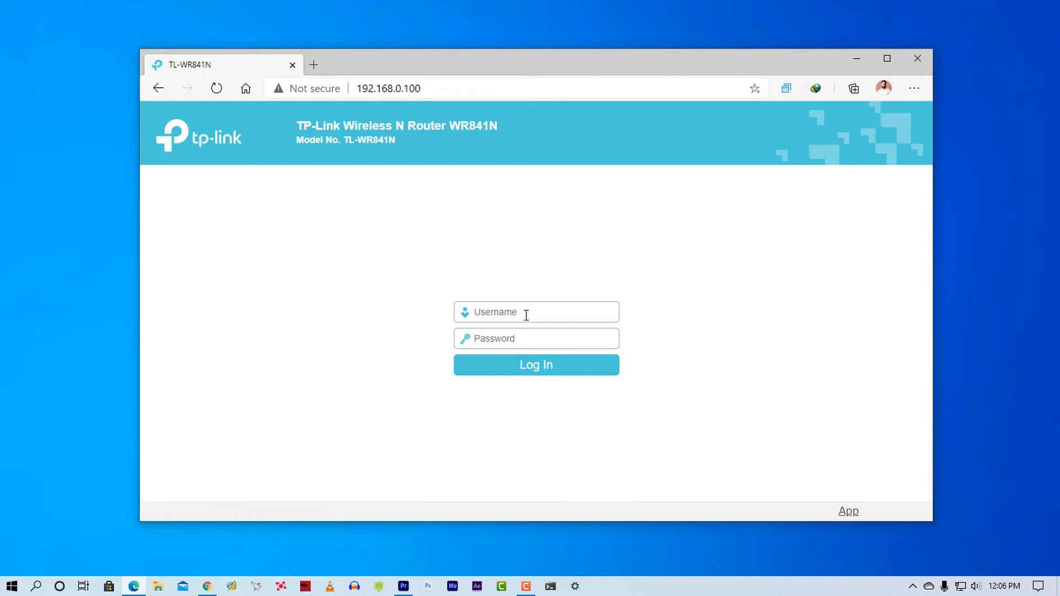
pyautogui.moveTo(537, 312)
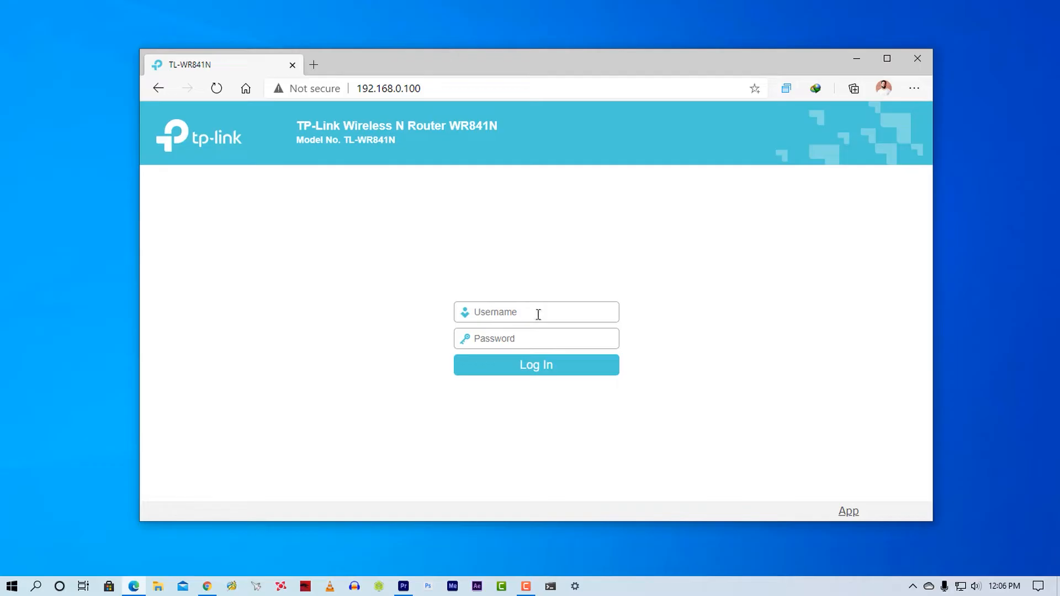
pyautogui.click(534, 364)
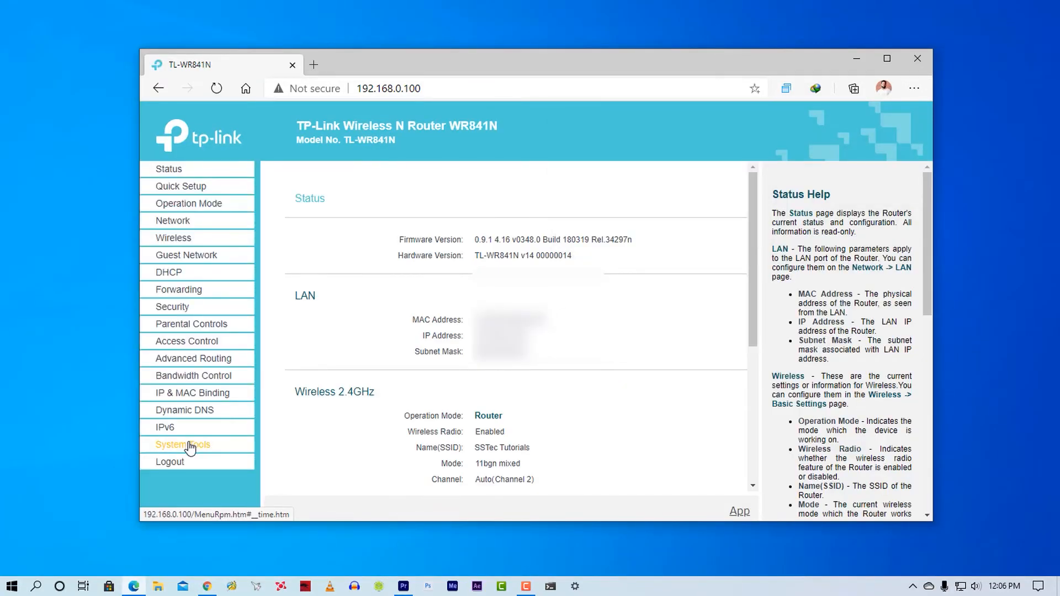
# Step: Reach System Tools > Password and begin entering the old user name
pyautogui.click(182, 443)
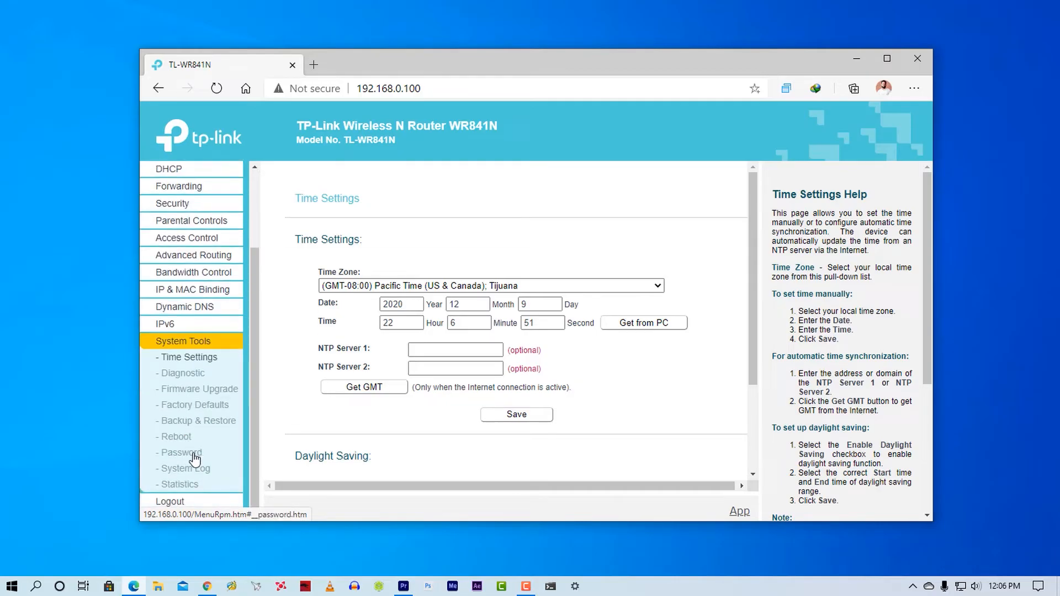
pyautogui.click(179, 453)
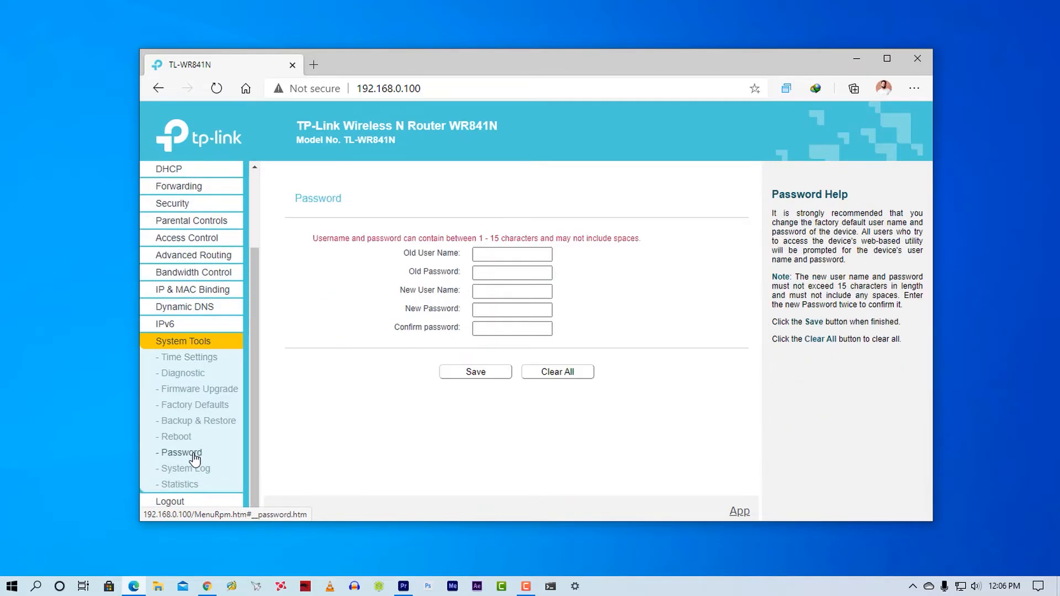
pyautogui.click(511, 254)
pyautogui.write('admin')
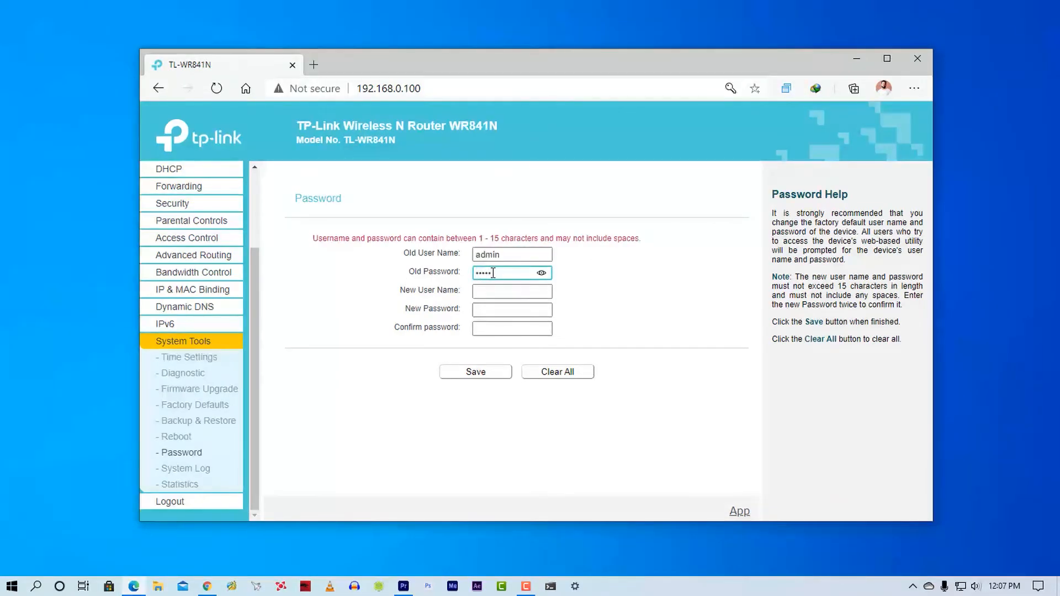
# Step: Save the new admin user name 'Shakeel' and new password, returning to the login page
pyautogui.click(511, 291)
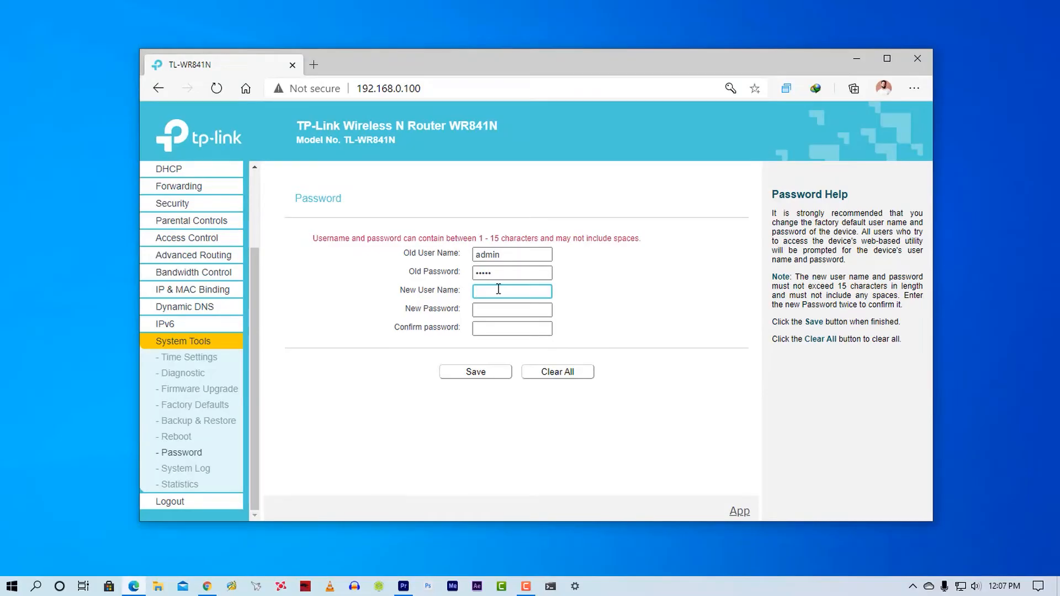
pyautogui.write('Shakeel')
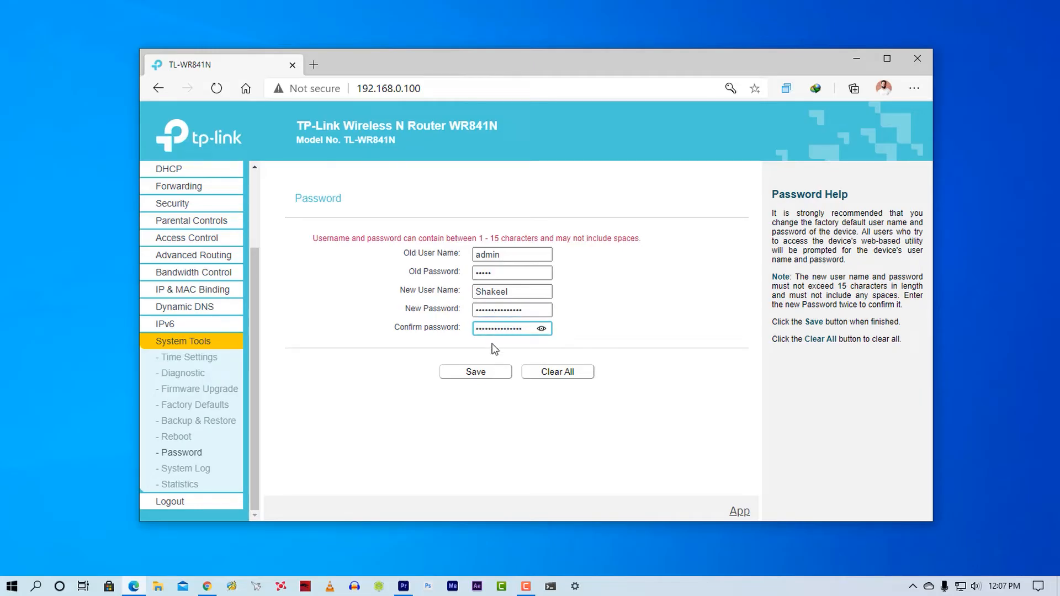
pyautogui.click(474, 372)
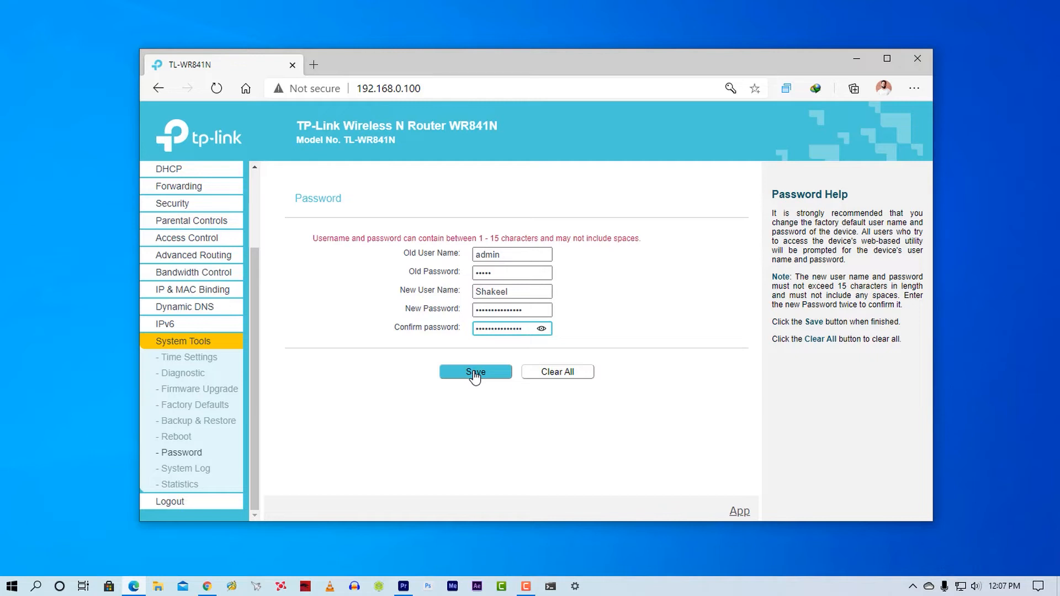
pyautogui.click(475, 372)
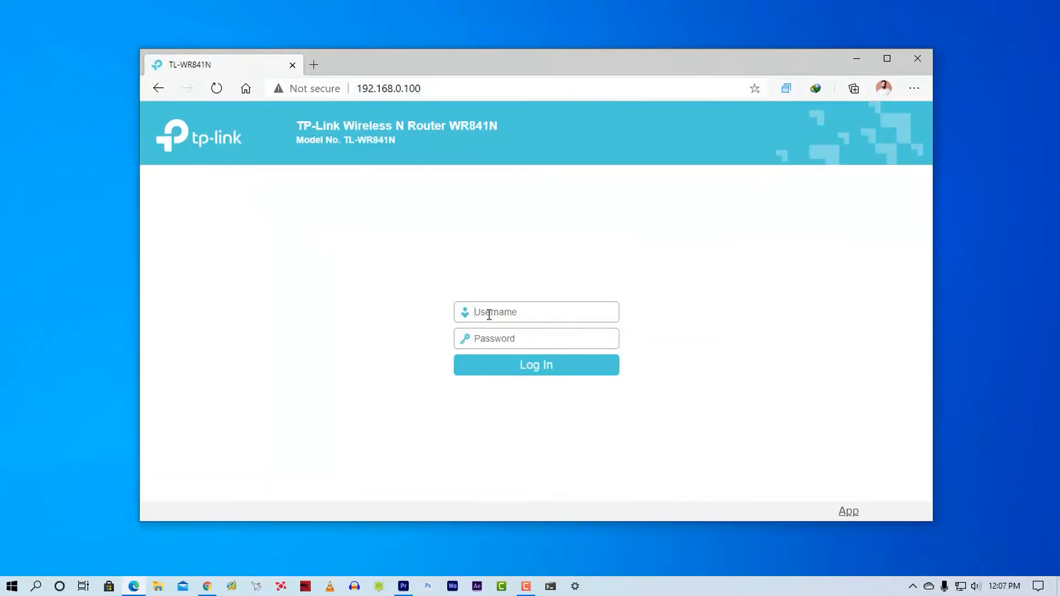
pyautogui.click(536, 365)
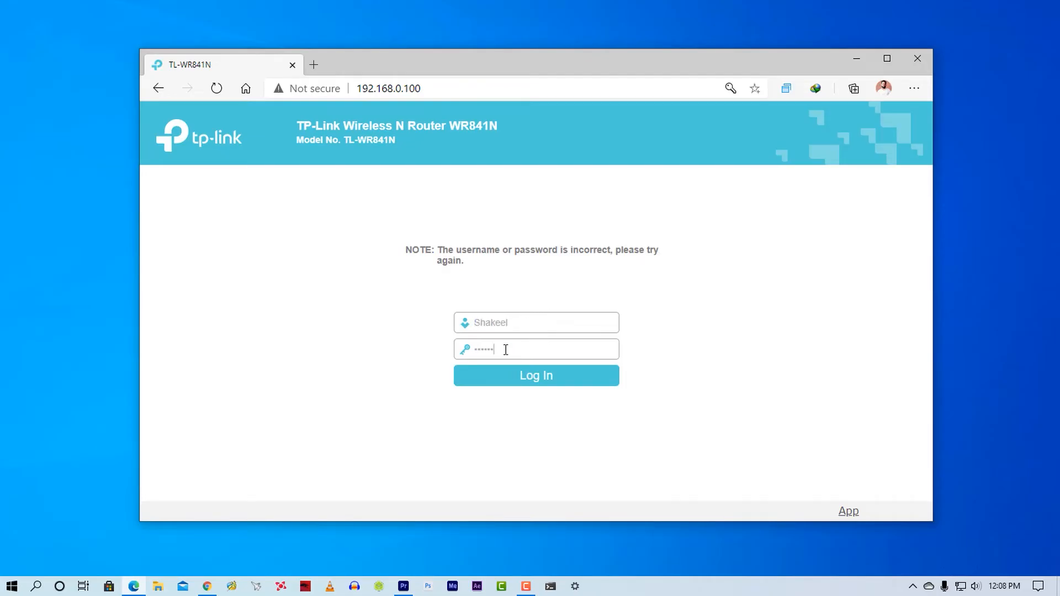
# Step: Log in again with the new credentials to reach the Status page
pyautogui.click(534, 375)
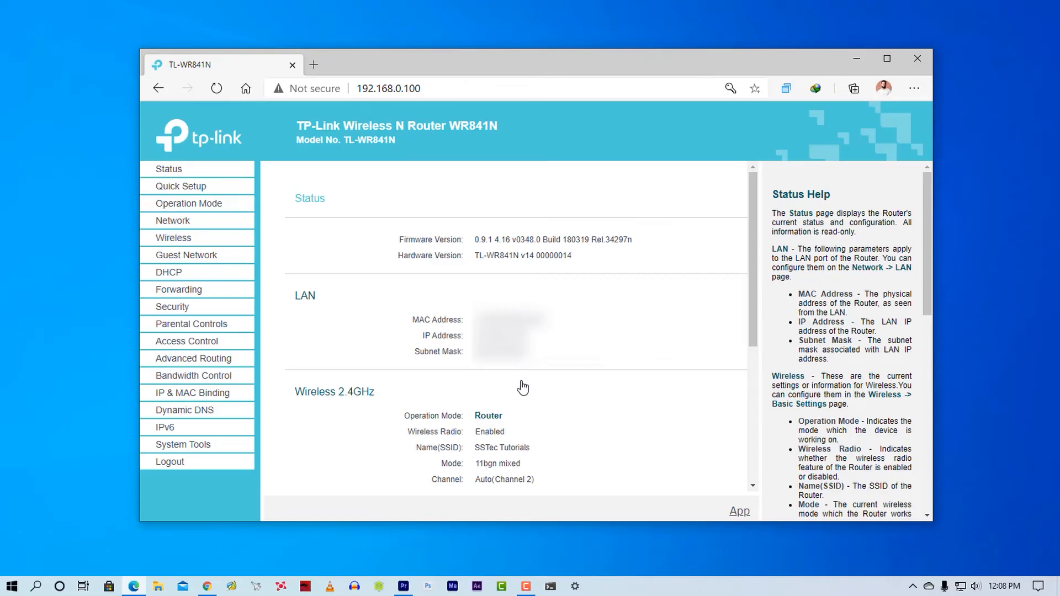
pyautogui.moveTo(559, 390)
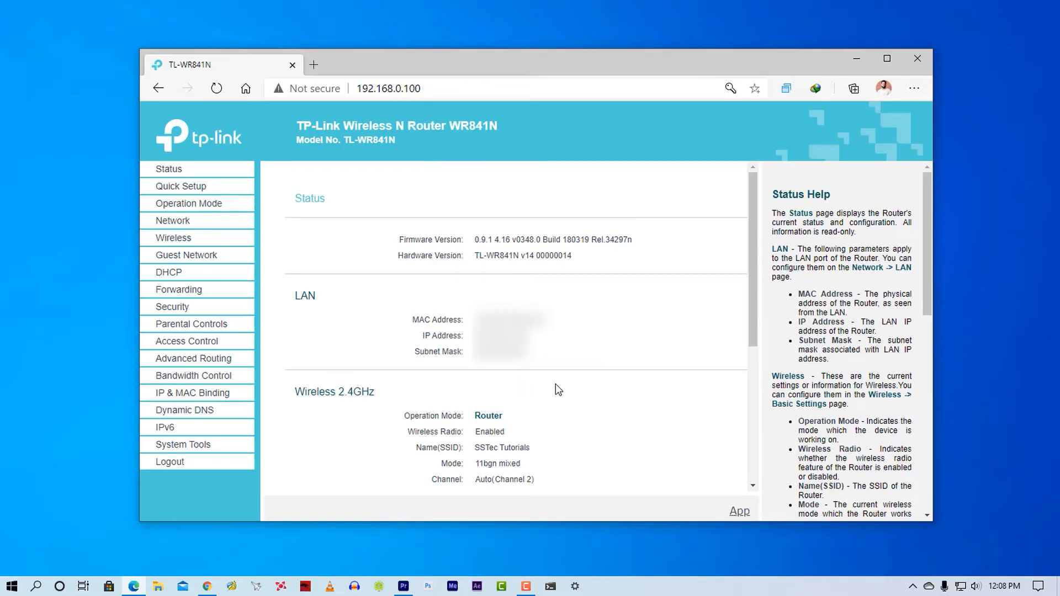
pyautogui.moveTo(607, 348)
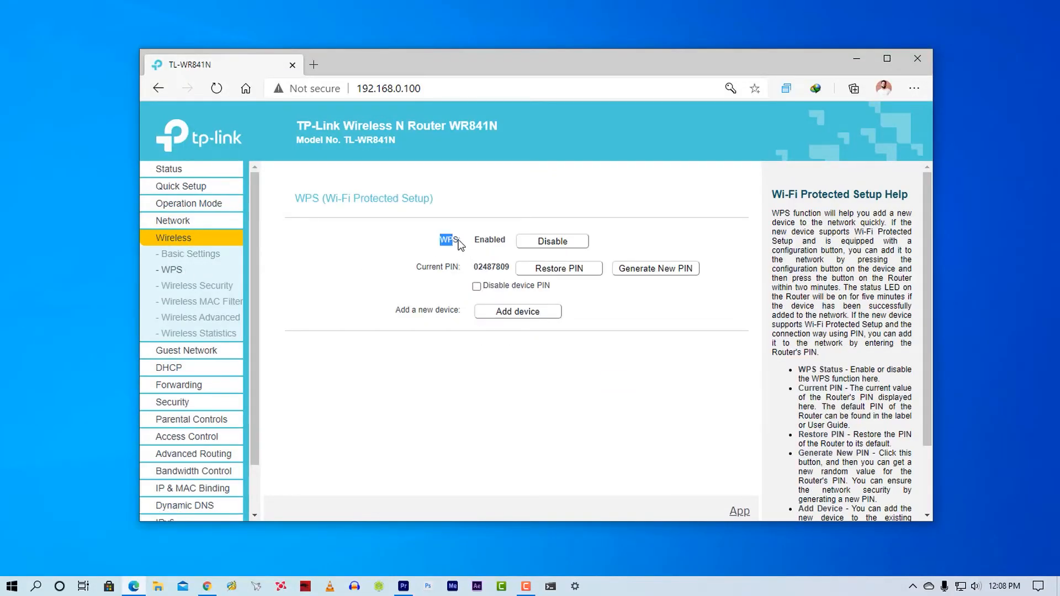
pyautogui.moveTo(438, 245)
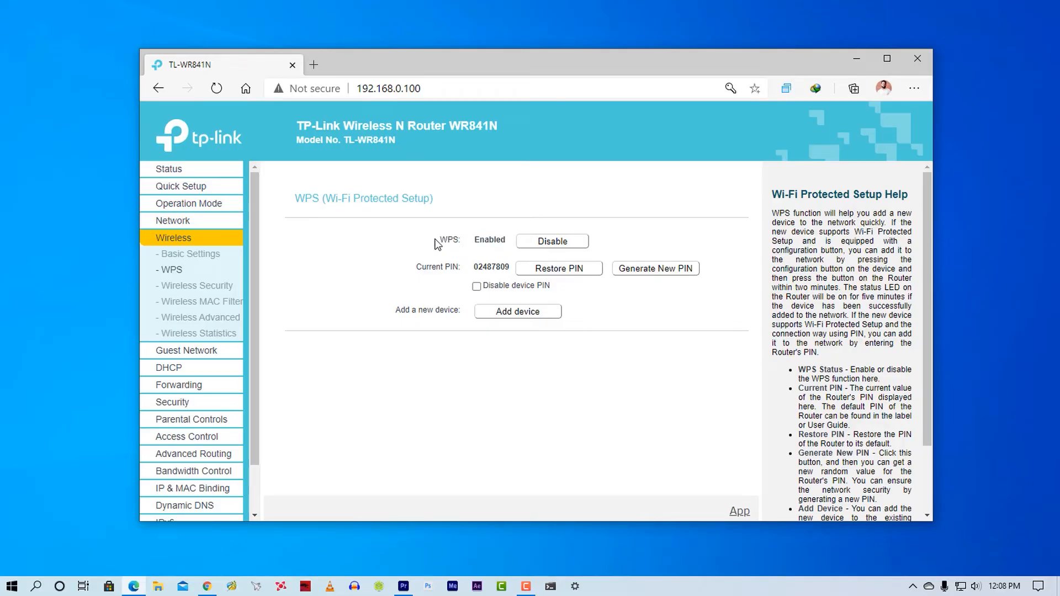
pyautogui.moveTo(477, 246)
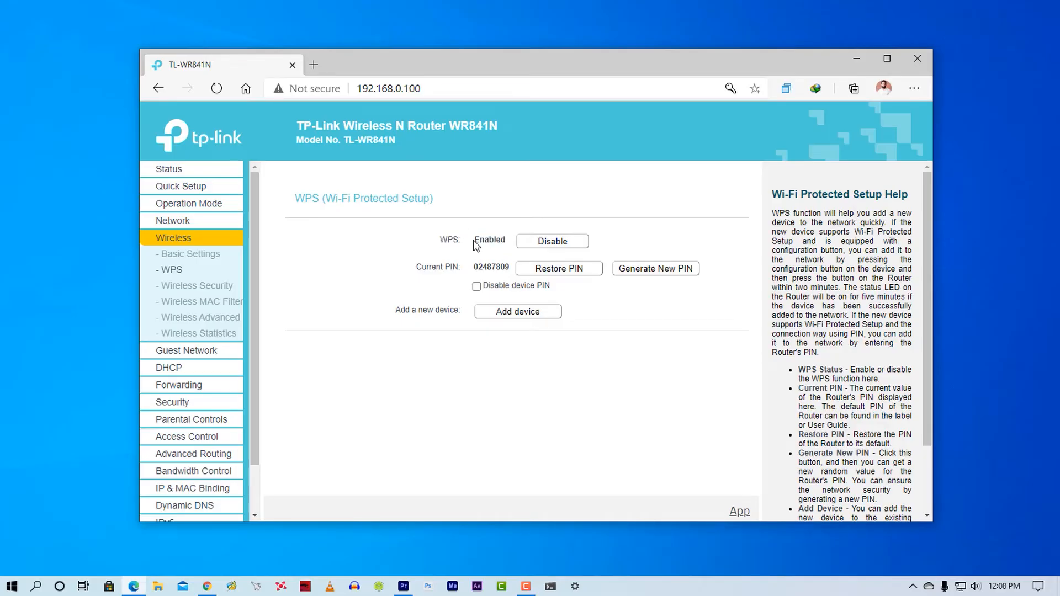
# Step: On Wireless > WPS, note WPS is Enabled, then switch WPS to Disabled
pyautogui.doubleClick(488, 240)
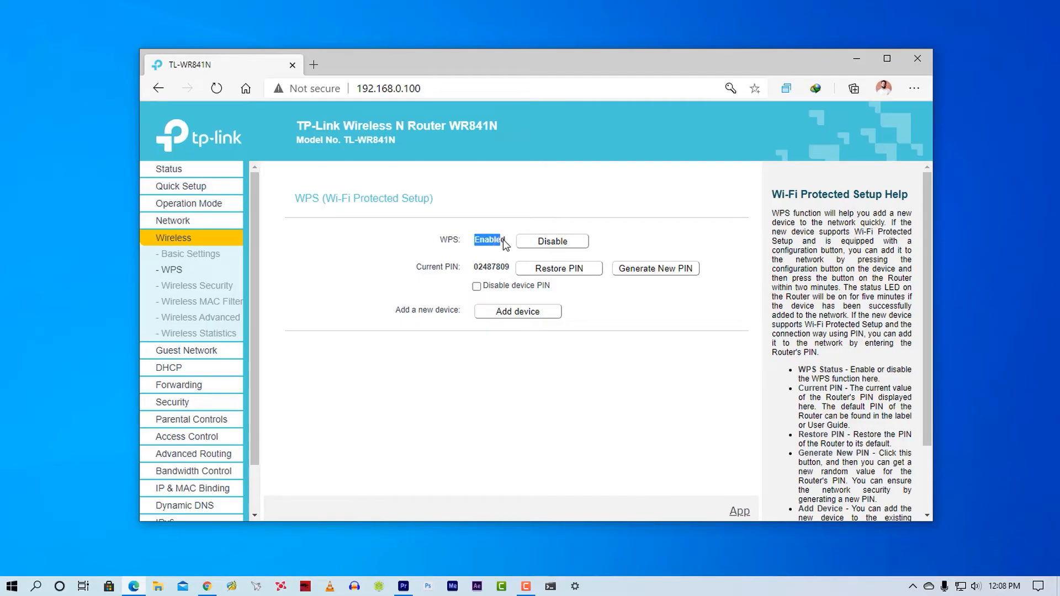
pyautogui.click(488, 241)
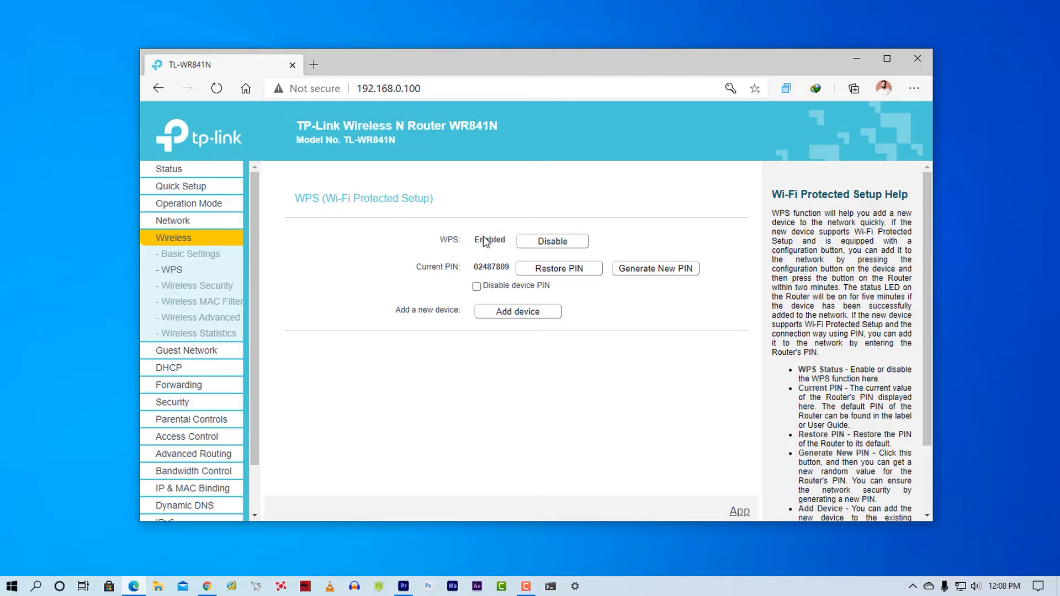
pyautogui.doubleClick(490, 240)
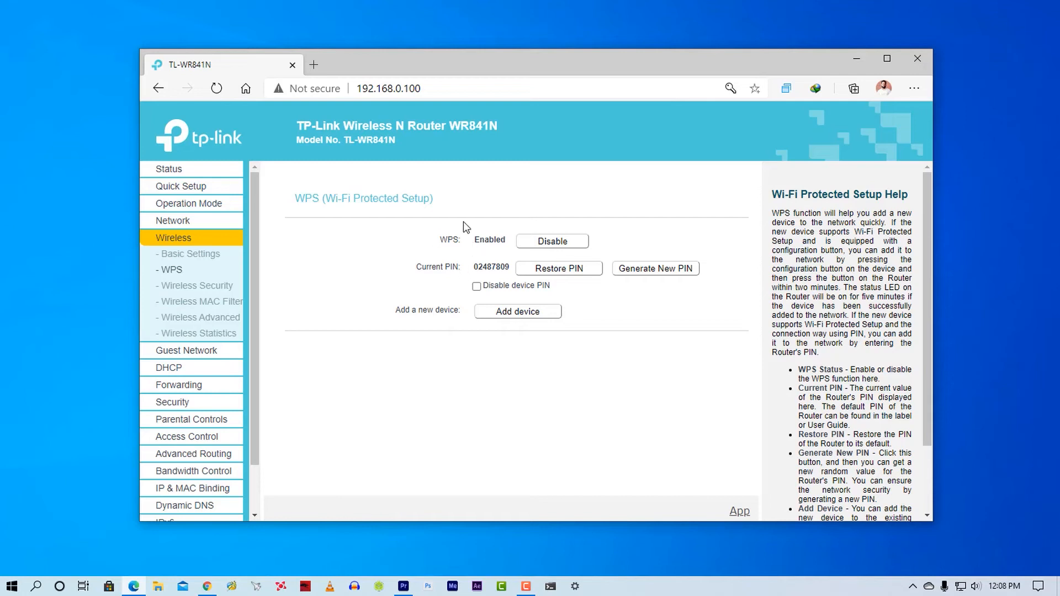
pyautogui.click(477, 285)
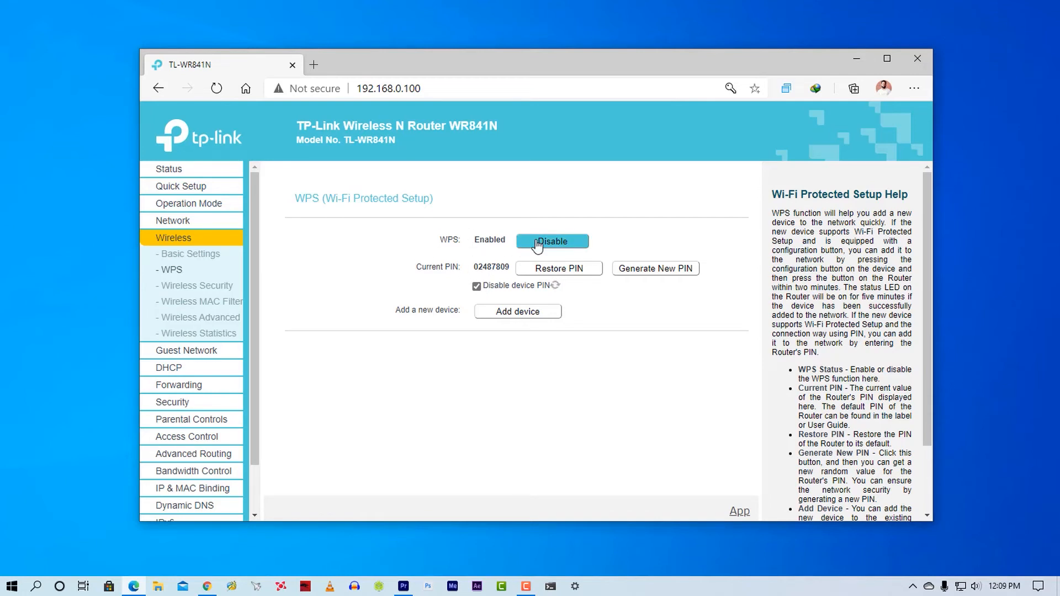
pyautogui.click(552, 242)
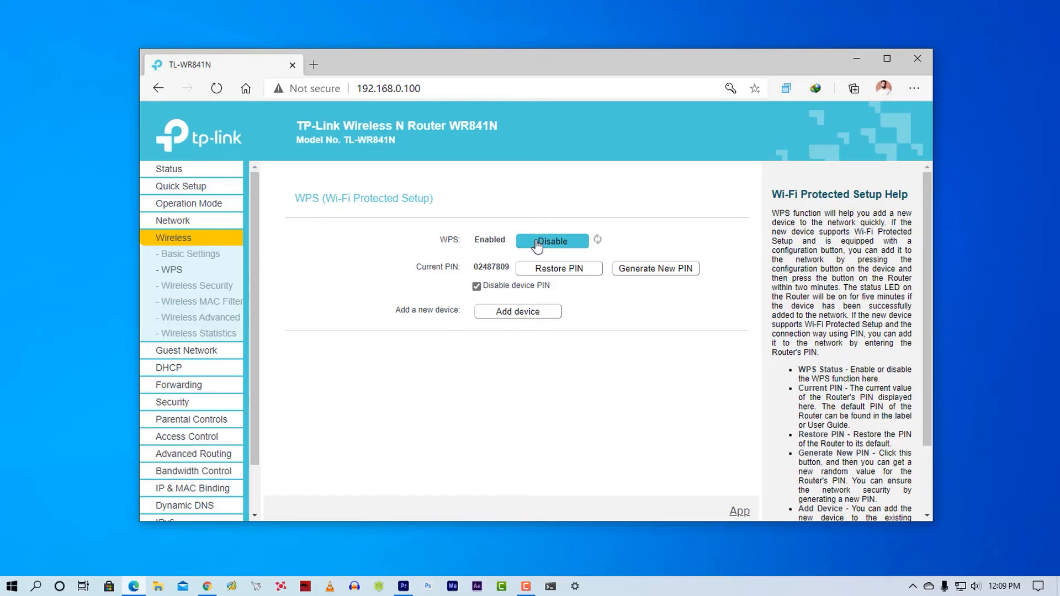
pyautogui.moveTo(642, 347)
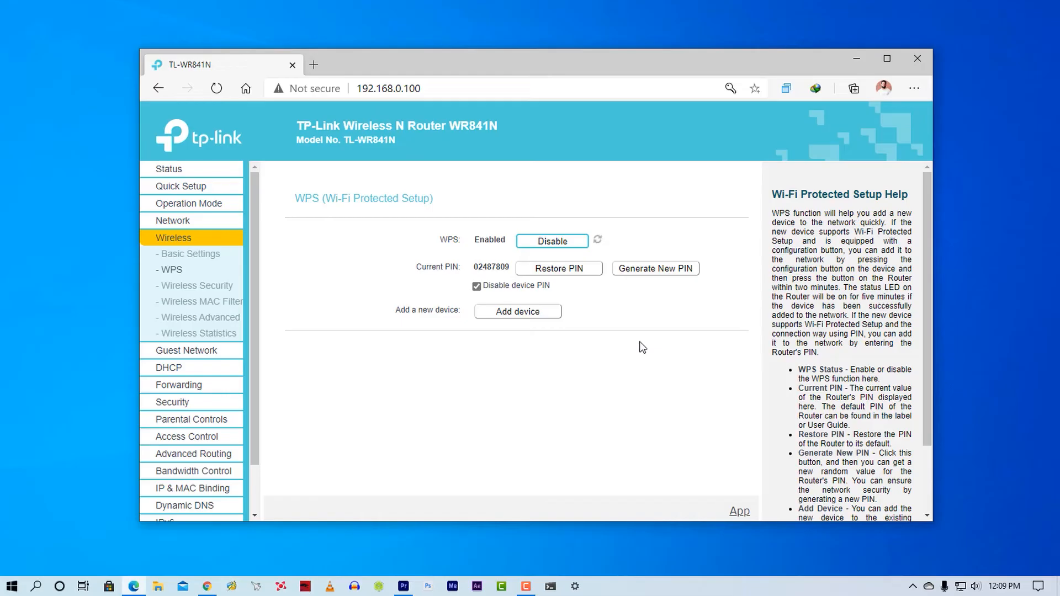
pyautogui.click(553, 241)
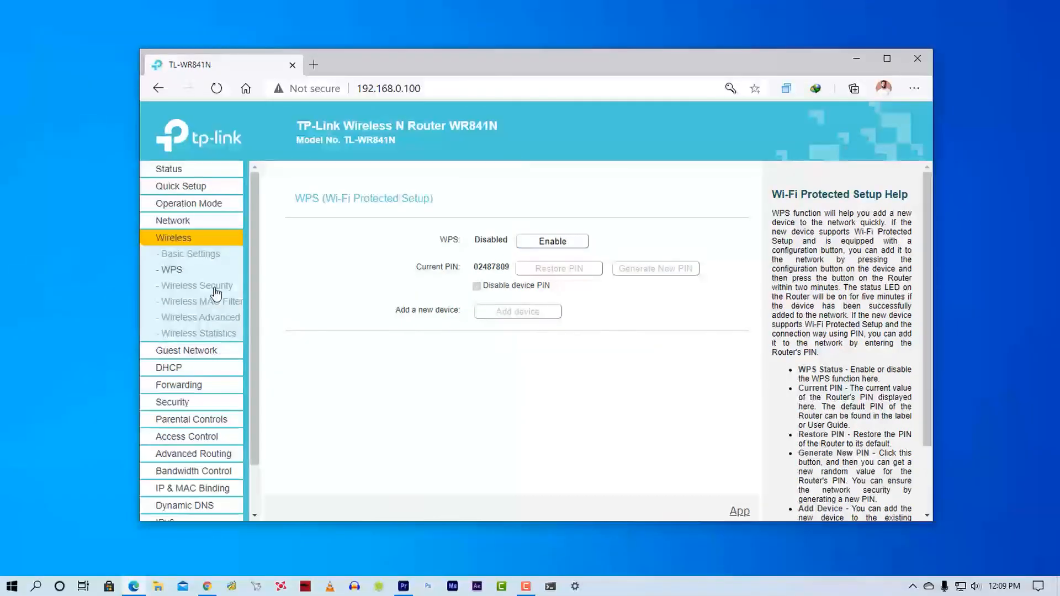
# Step: Set WPA/WPA2-Personal security to version WPA2-PSK with AES encryption
pyautogui.click(197, 285)
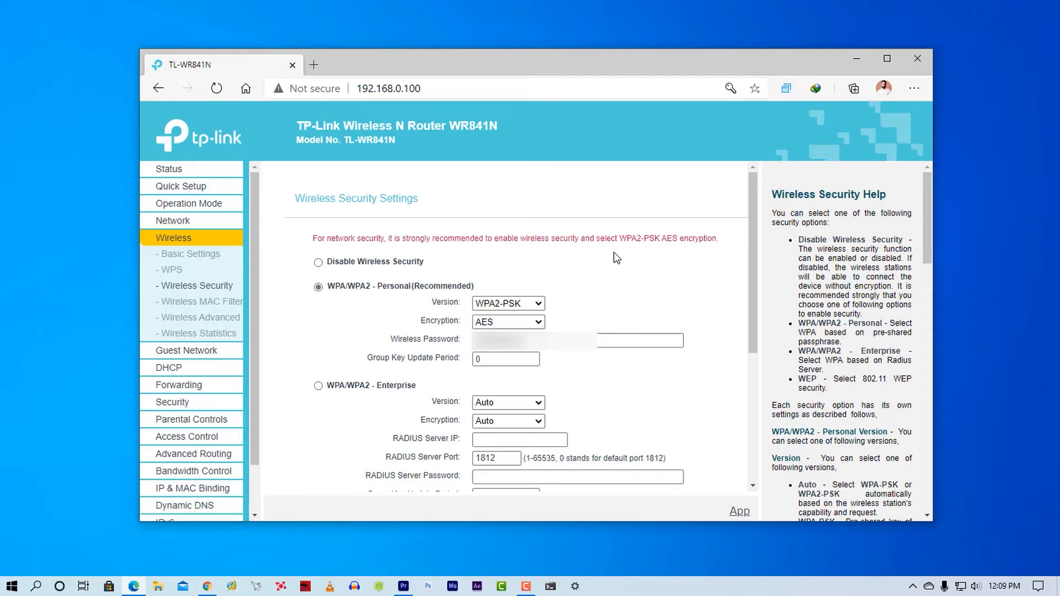
pyautogui.click(507, 303)
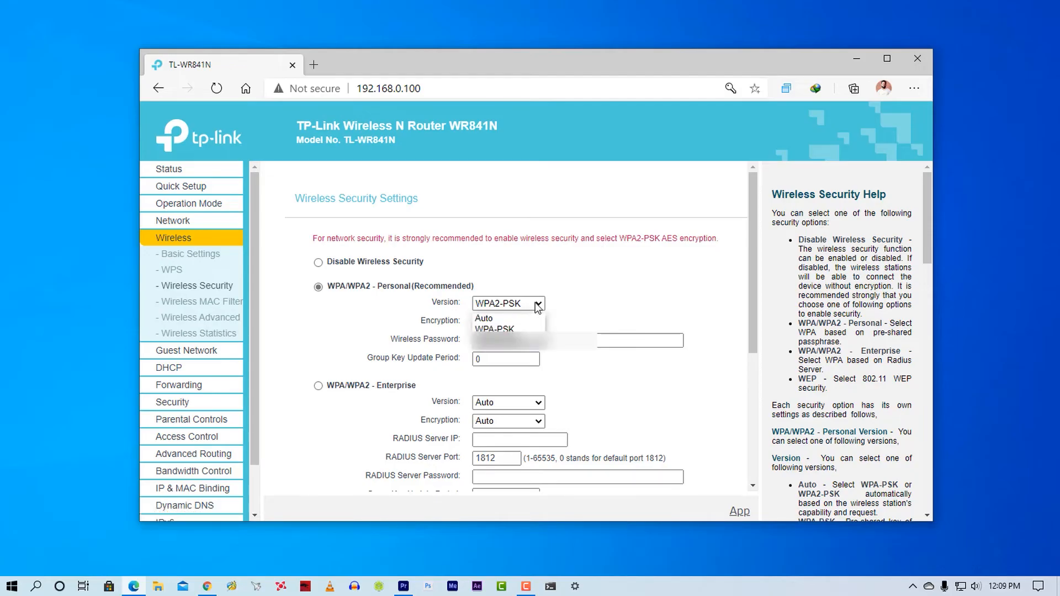
pyautogui.moveTo(511, 340)
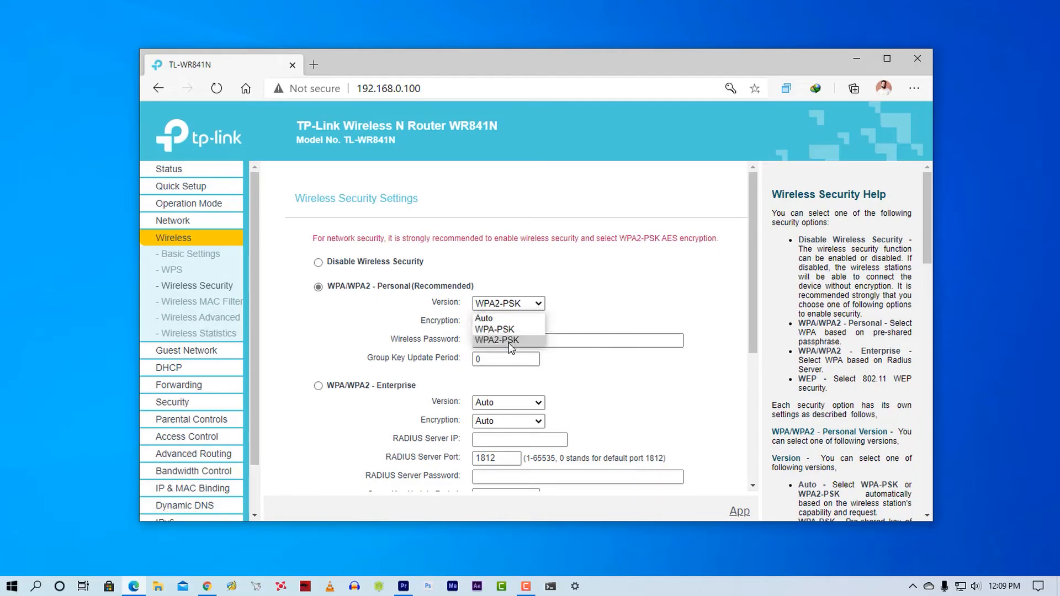
pyautogui.click(497, 340)
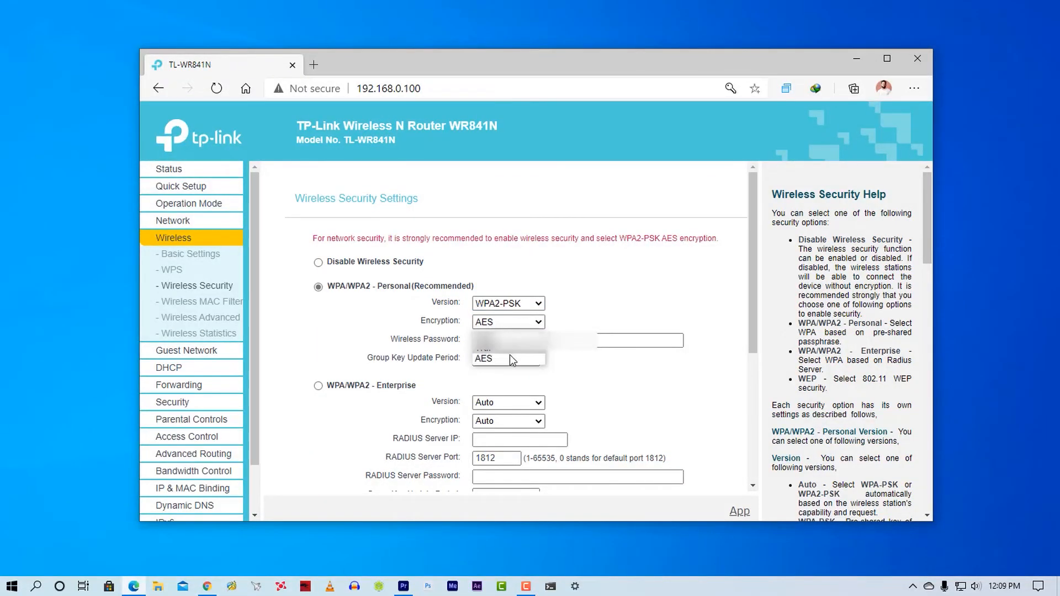
pyautogui.click(508, 321)
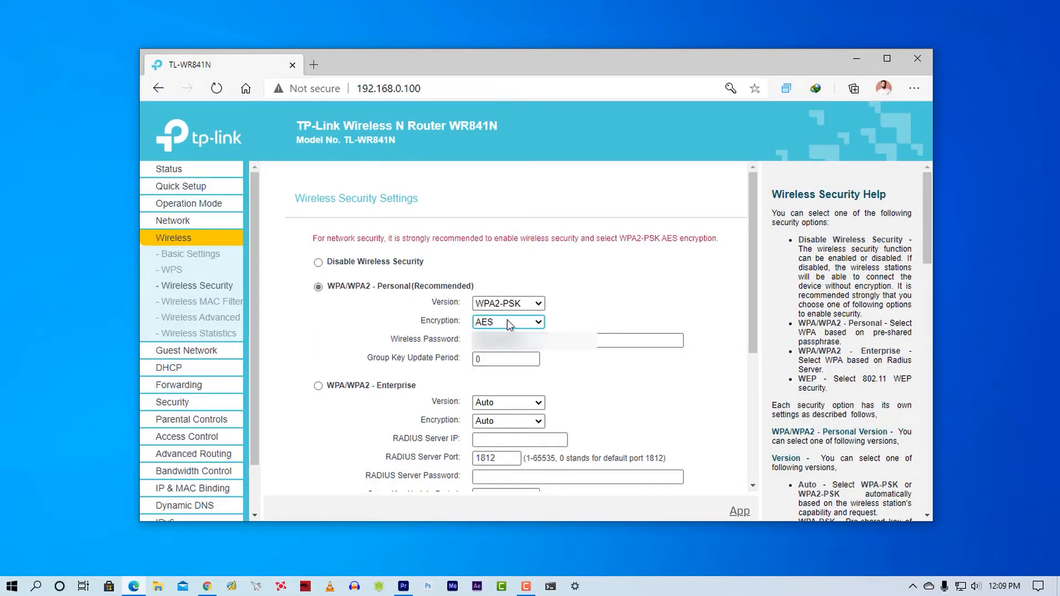
pyautogui.moveTo(554, 331)
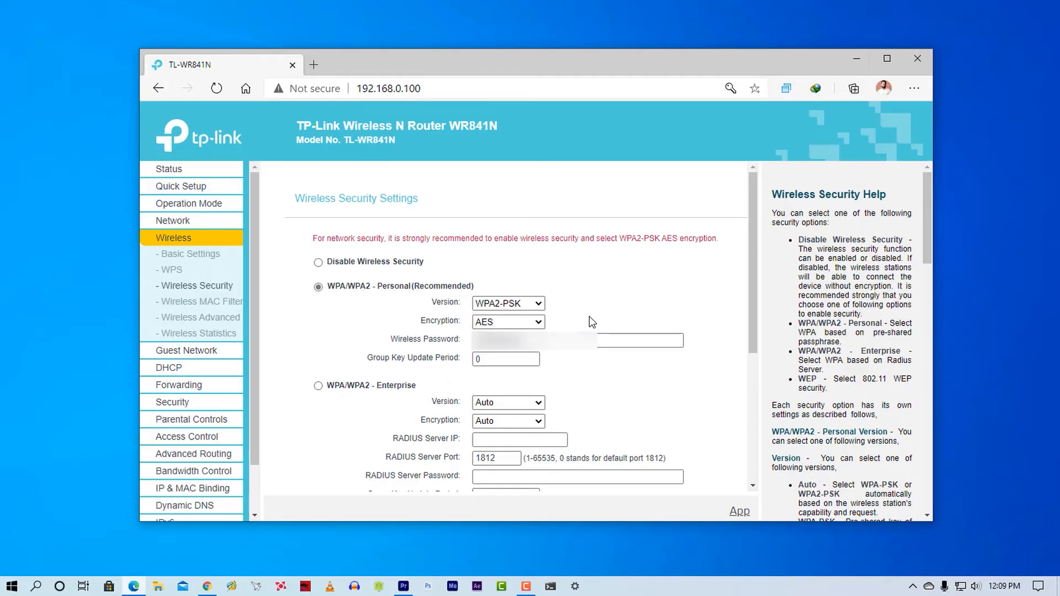
# Step: Enable the SPI firewall under Basic Security, then go to Security > Local Management
pyautogui.click(168, 168)
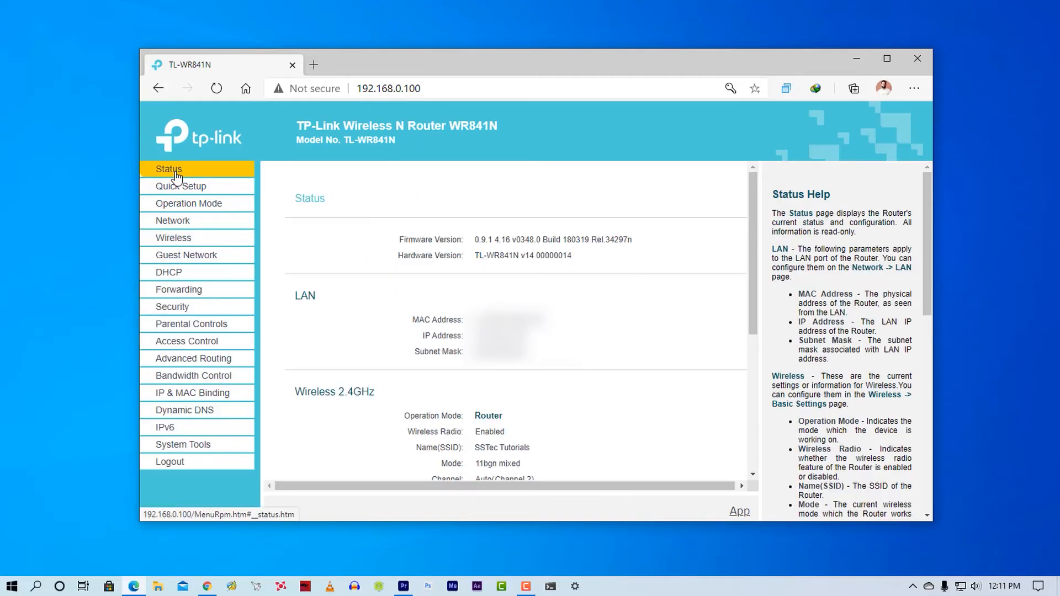
pyautogui.moveTo(173, 312)
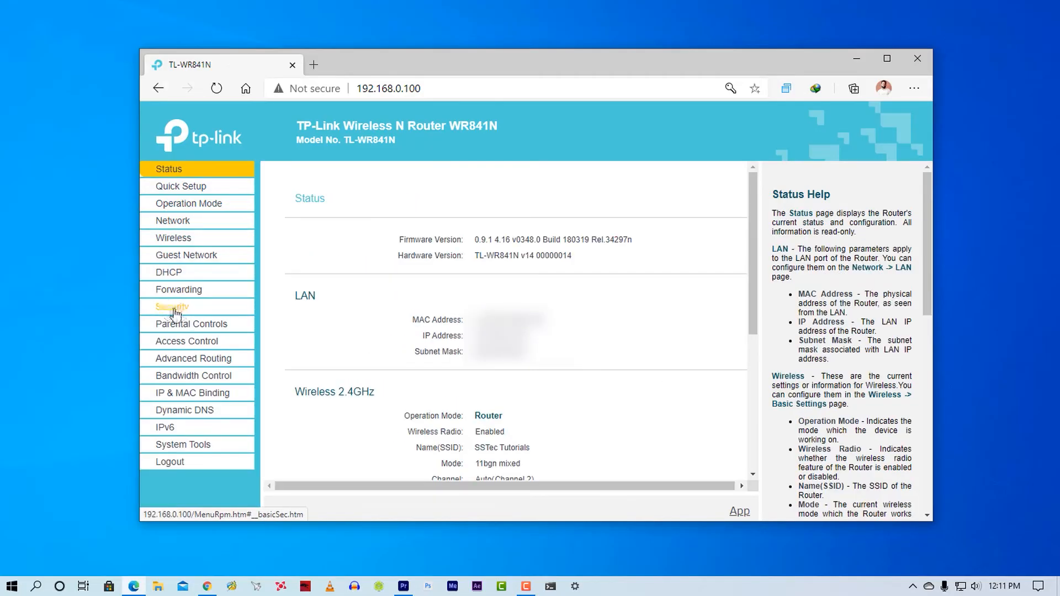
pyautogui.click(173, 306)
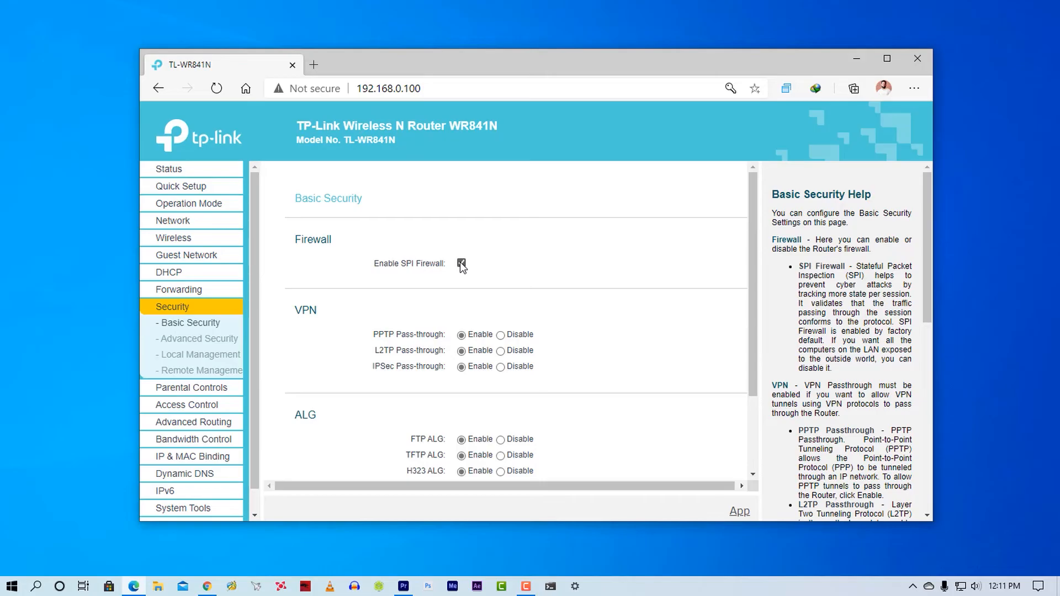
pyautogui.click(461, 263)
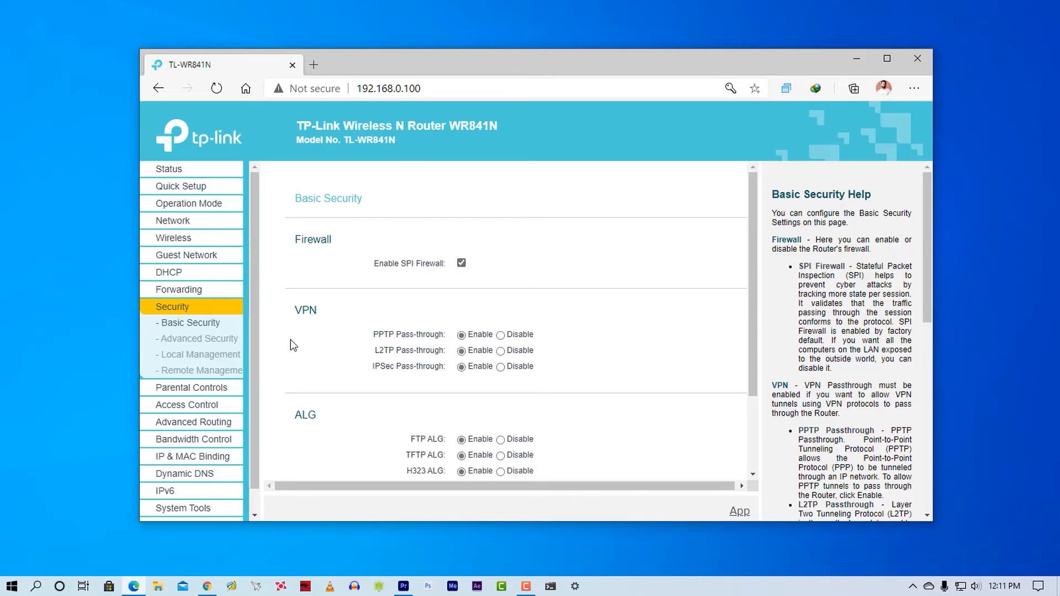
pyautogui.click(199, 354)
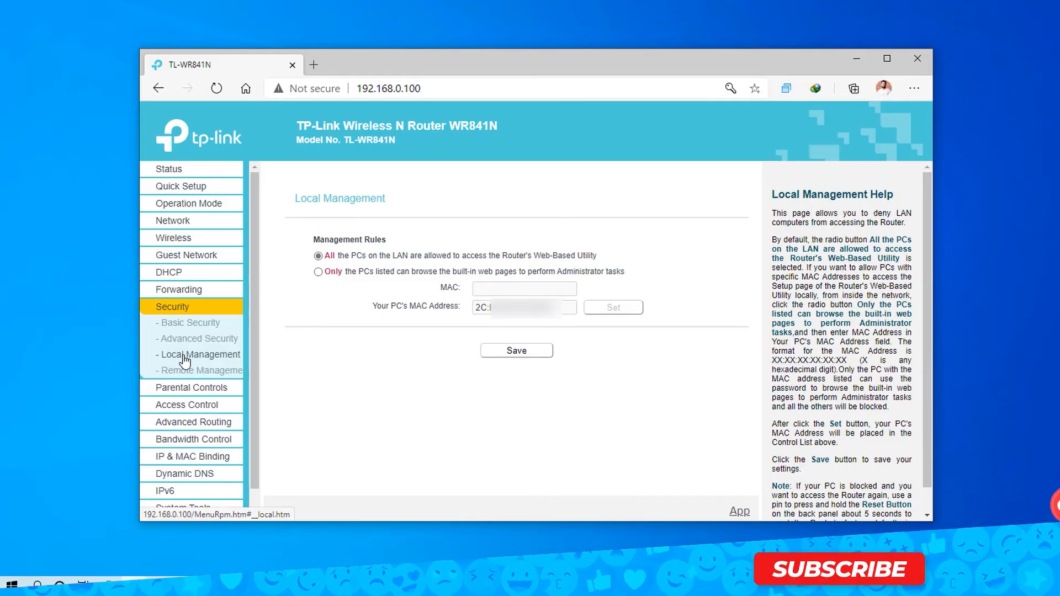
# Step: Restrict local management to only listed PCs, selecting this PC's MAC address, then go to Remote Management
pyautogui.click(318, 272)
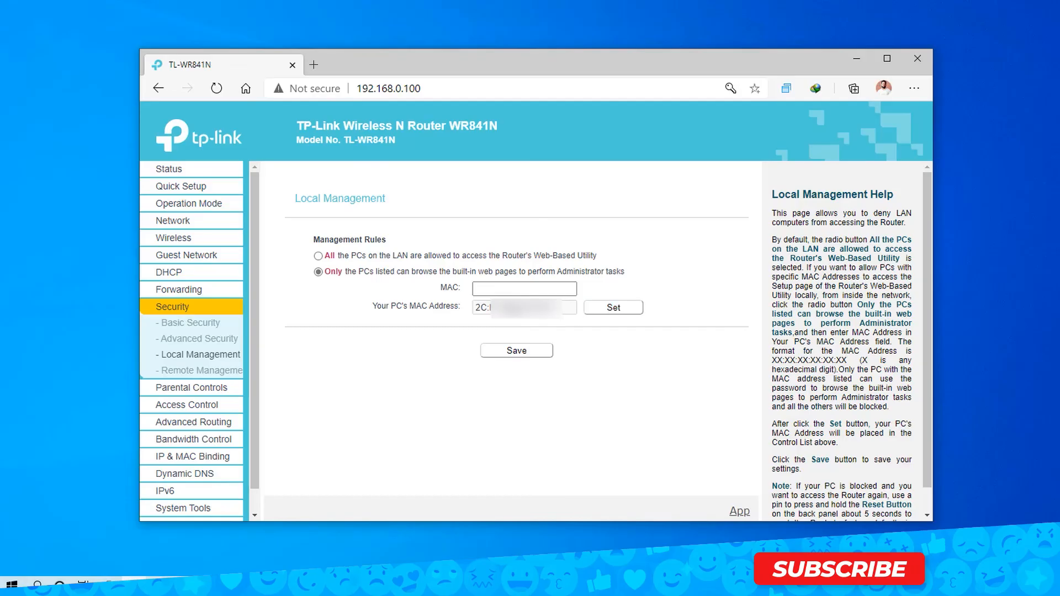
pyautogui.tripleClick(524, 308)
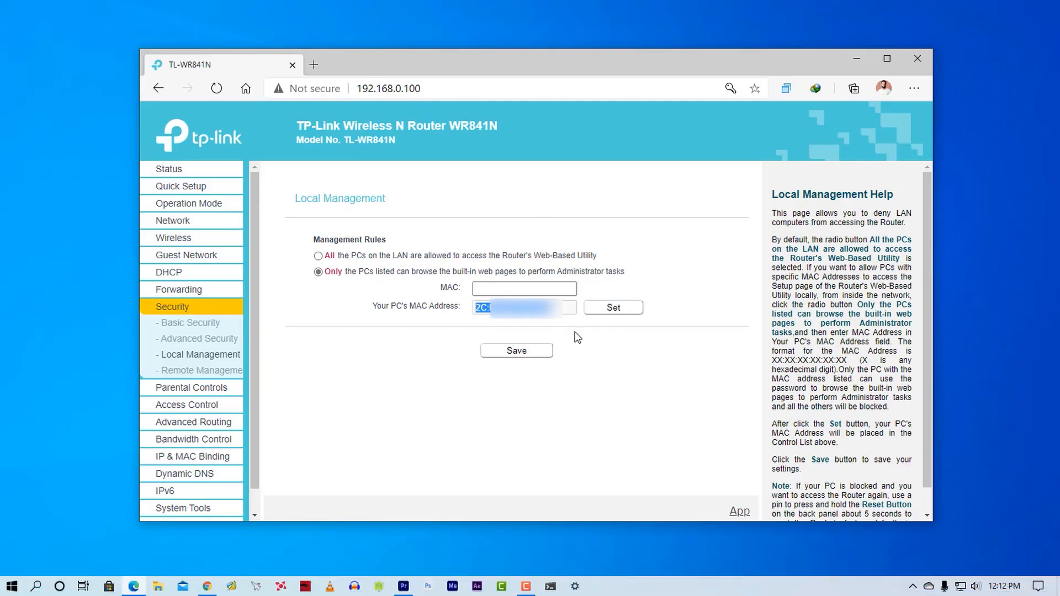
pyautogui.click(200, 370)
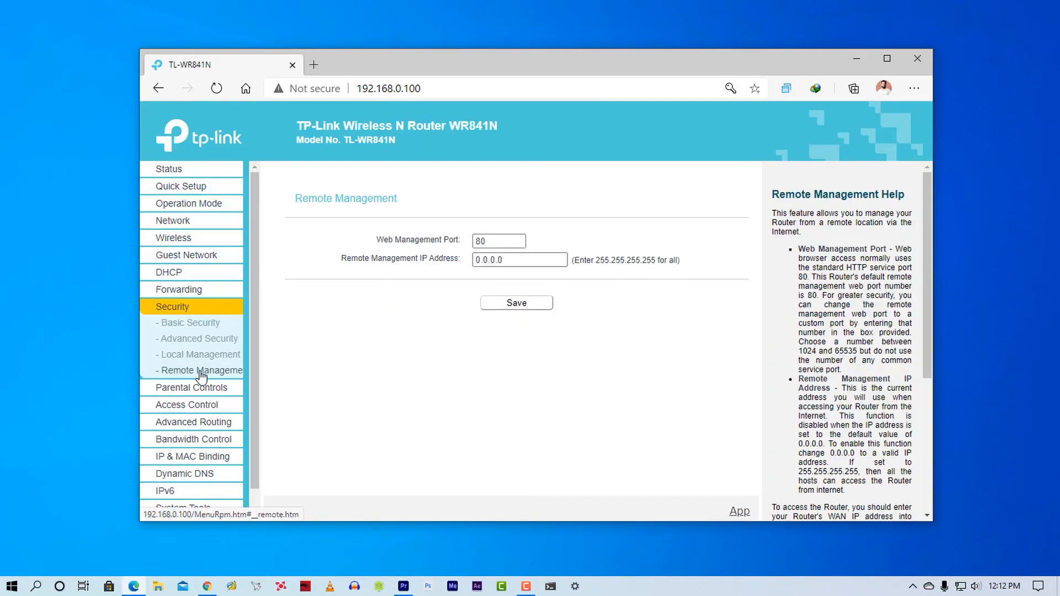
pyautogui.click(520, 260)
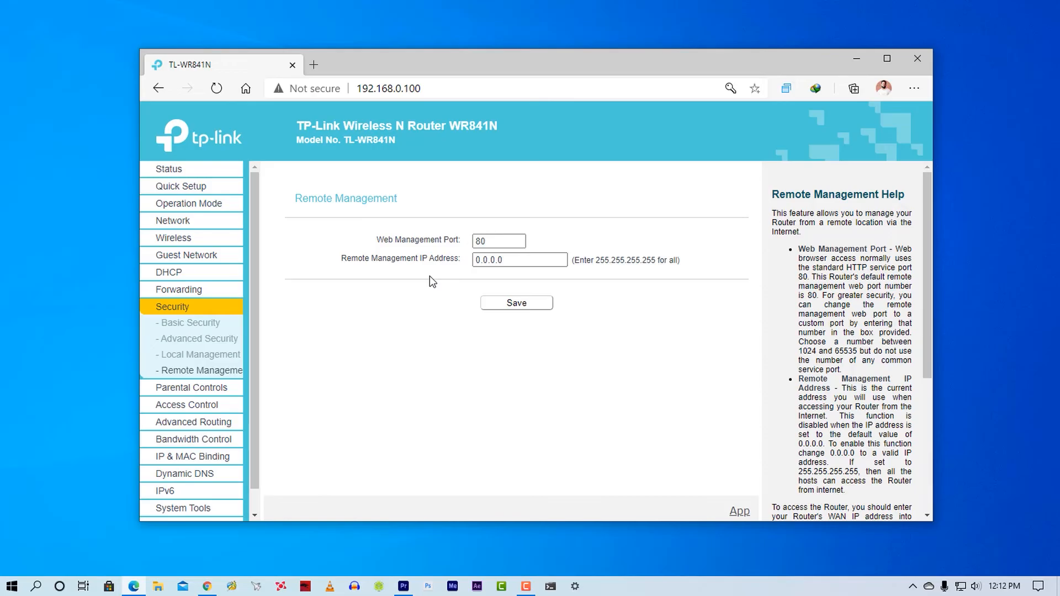
pyautogui.moveTo(168, 169)
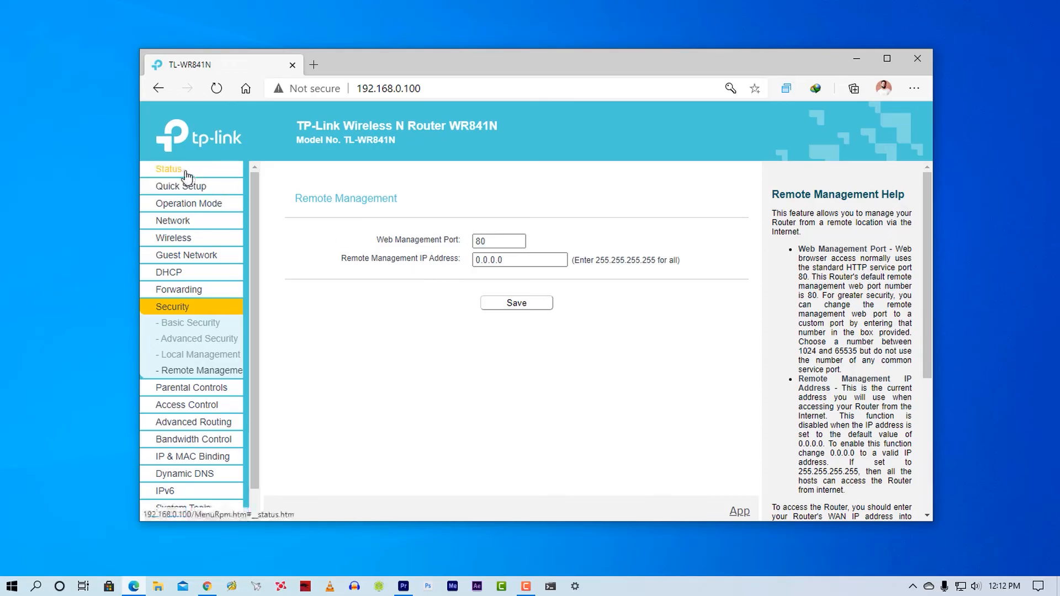
# Step: Return to the router's Status overview showing firmware, LAN and wireless details
pyautogui.click(168, 167)
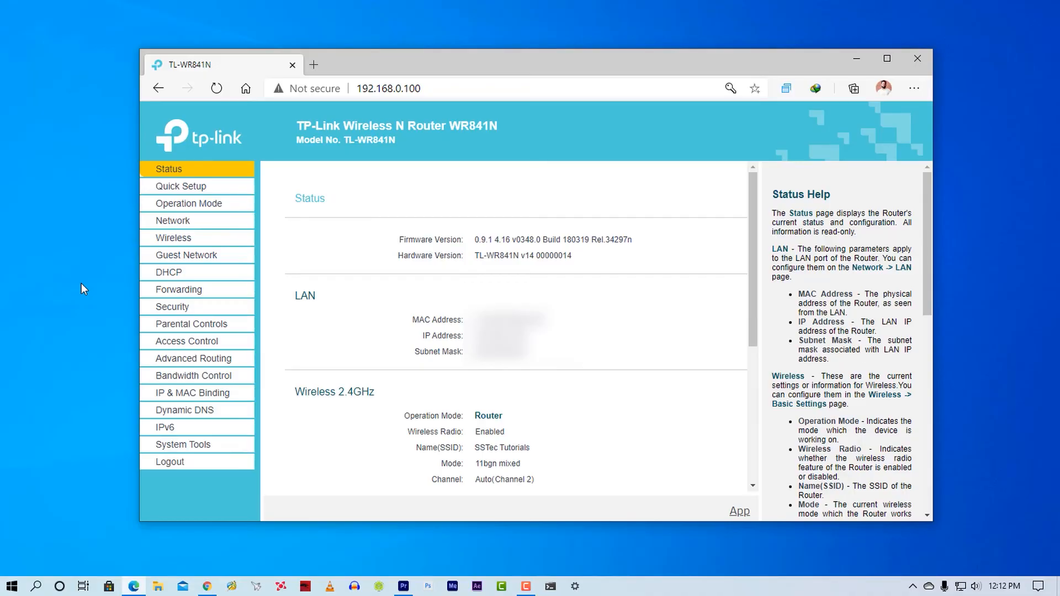
pyautogui.moveTo(60, 268)
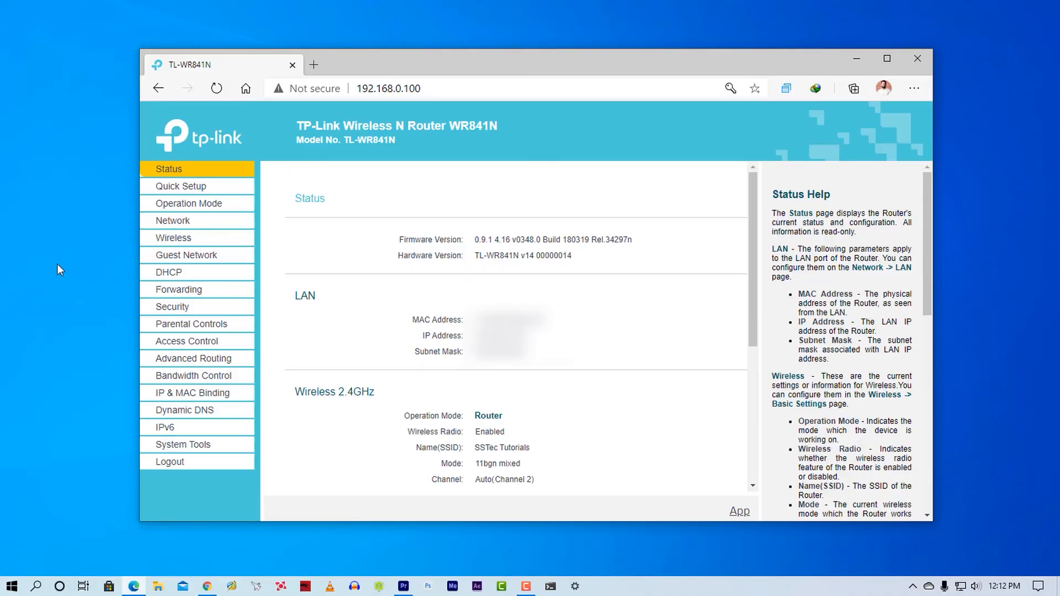